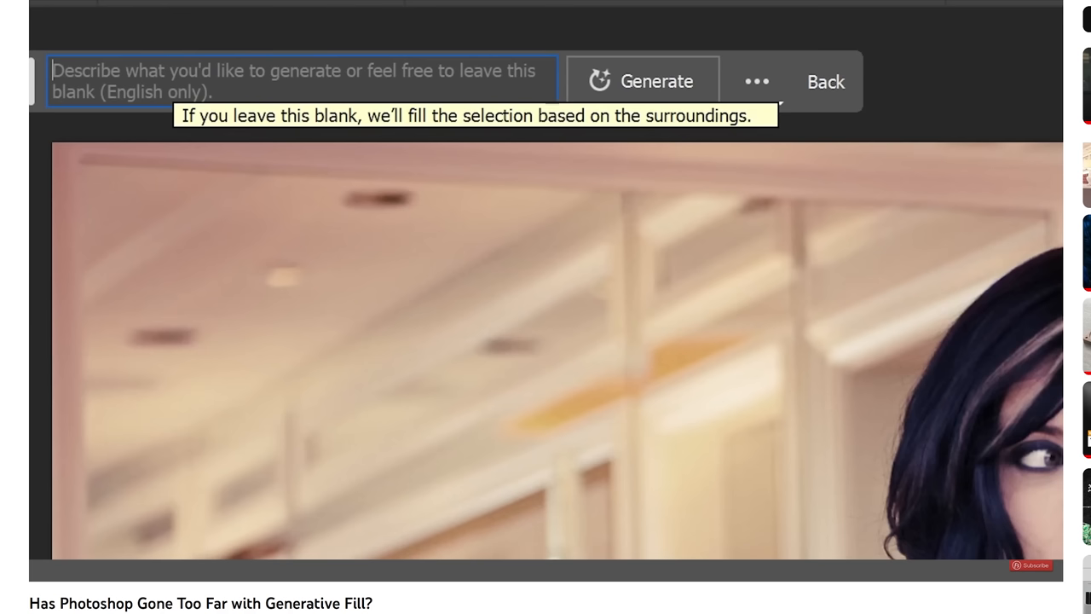
Step: Generate a grey turtle in the selected area using the prompt 'grey turtle'
text(grey turtle)
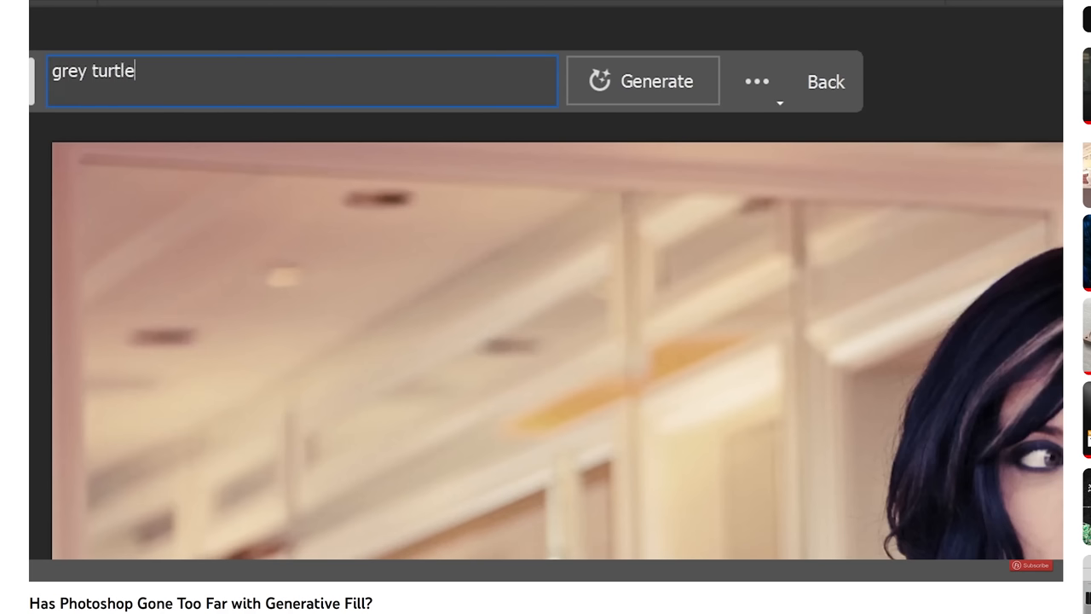
click(656, 81)
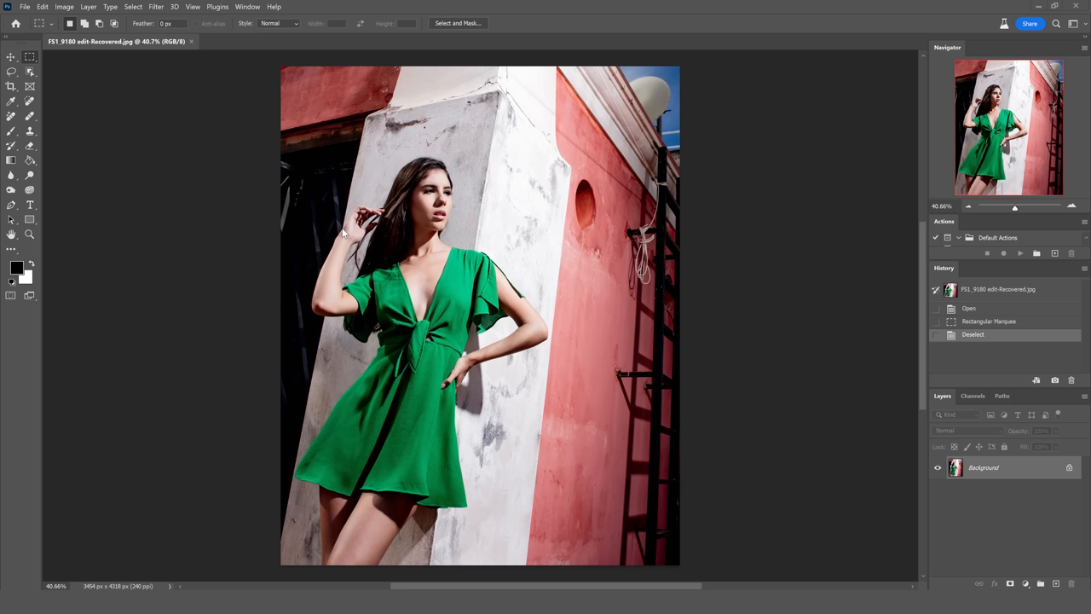
mouse_move(652, 192)
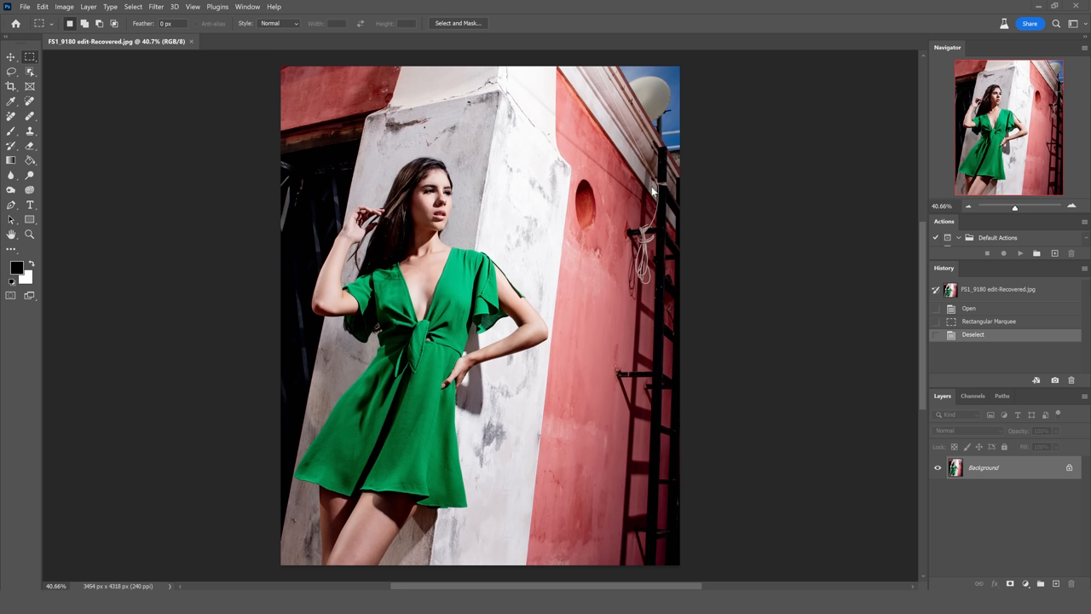
mouse_move(638, 226)
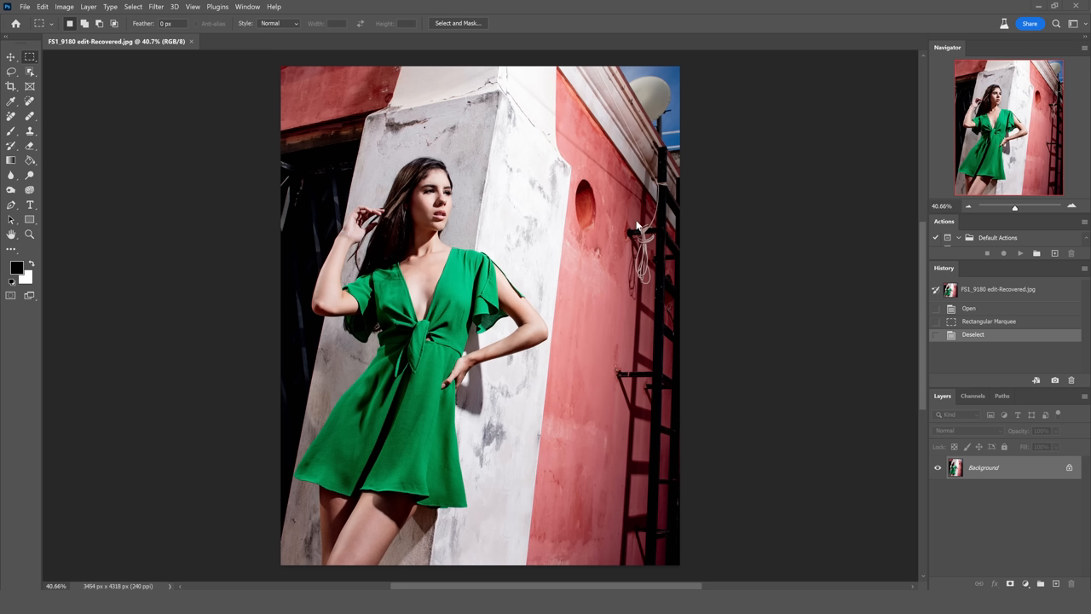
mouse_move(626, 202)
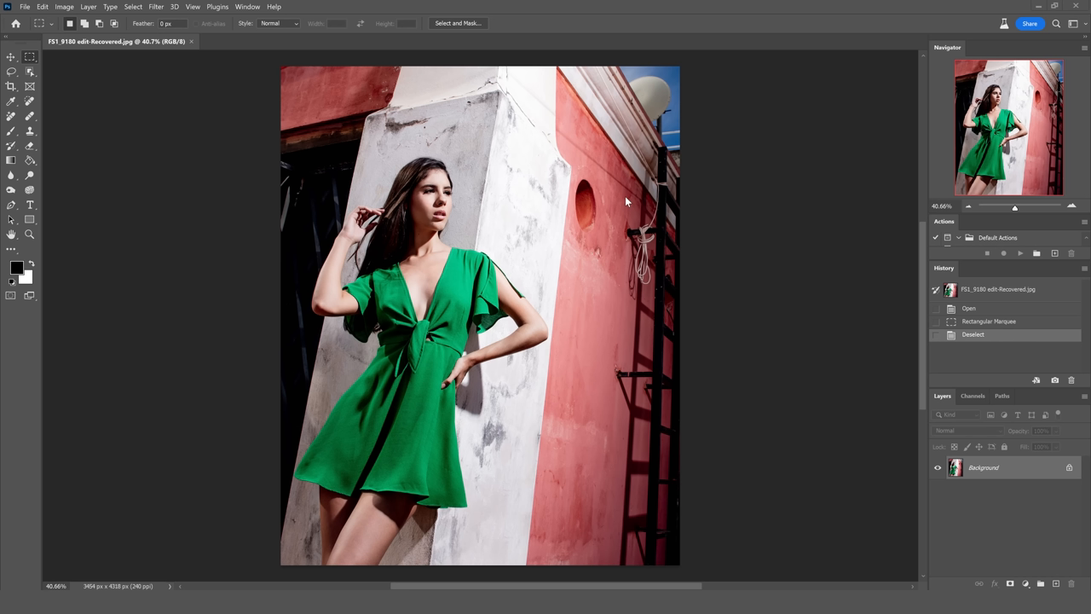
mouse_move(608, 391)
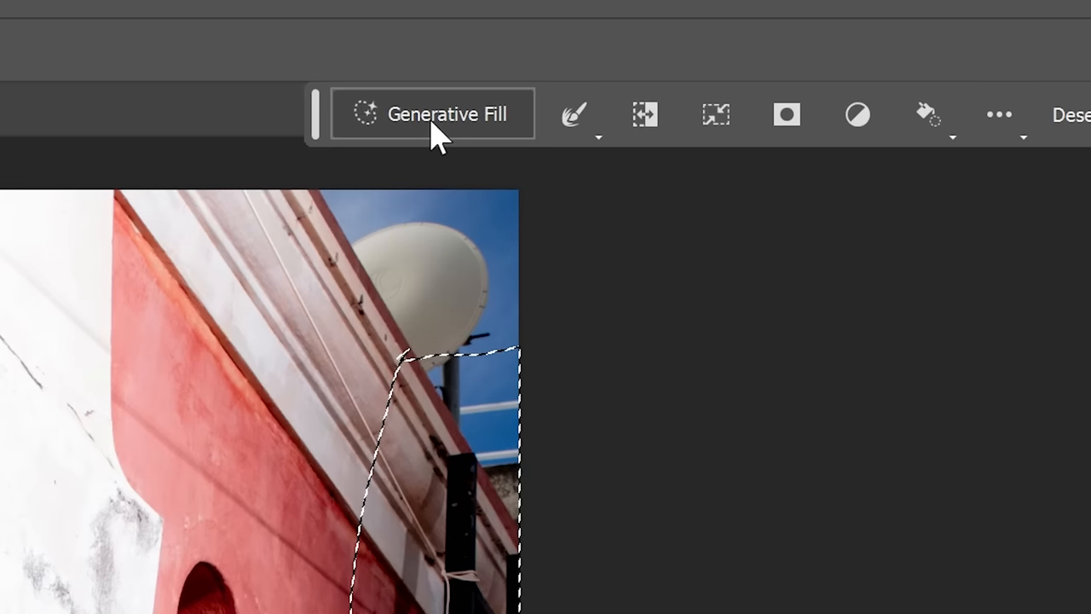
Step: Generate promptless fill over the lassoed ladder and preview two other variations
click(432, 113)
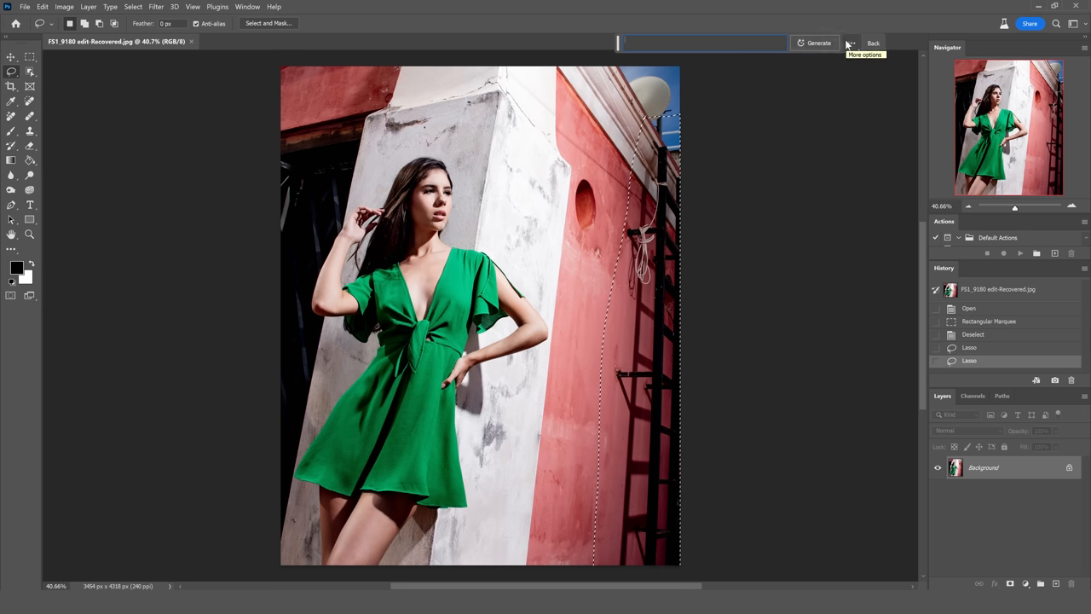
click(816, 43)
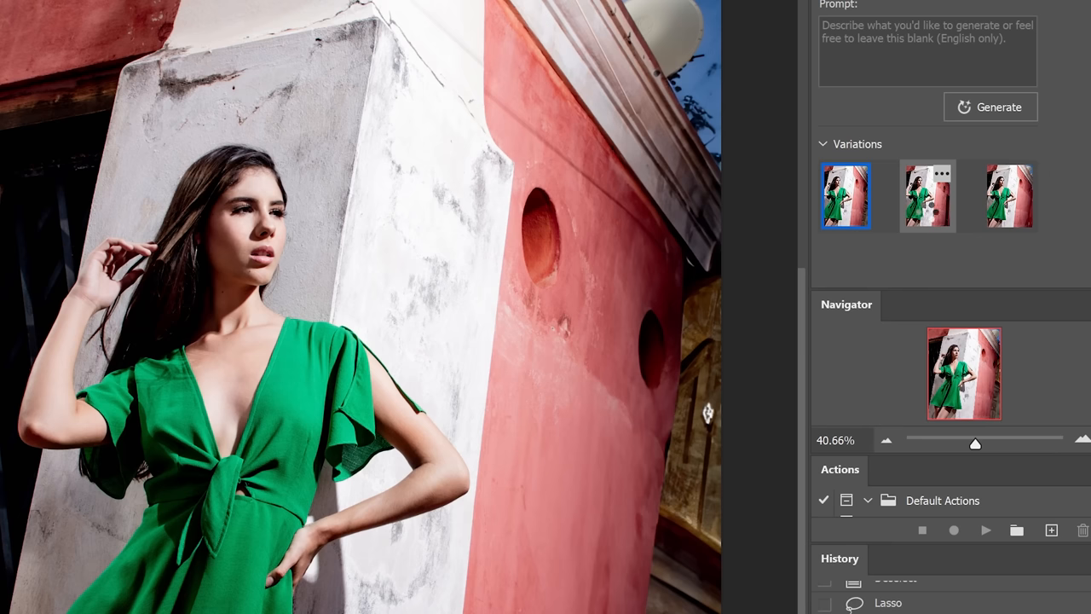
click(927, 195)
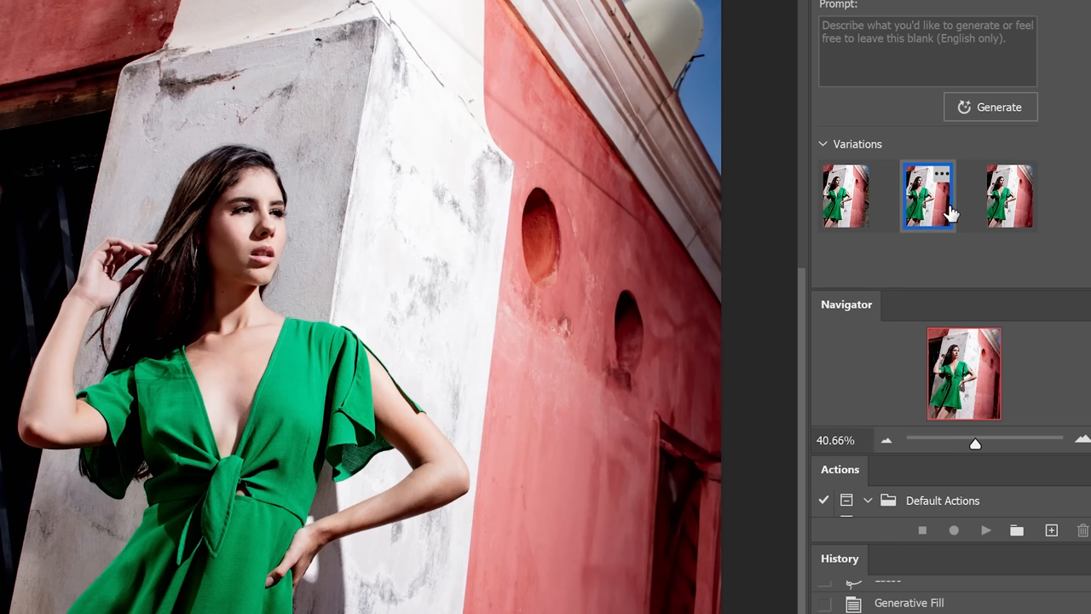
click(1009, 196)
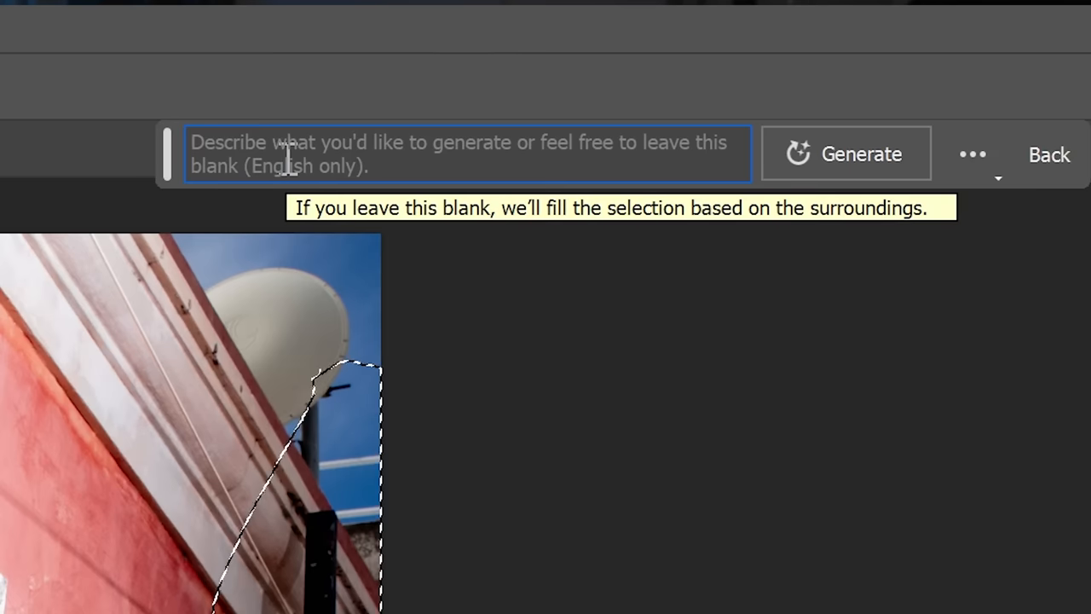
Step: Generate 'remove ladder' fill, keep variation 3, and toggle the layer to compare
text(remove ladder)
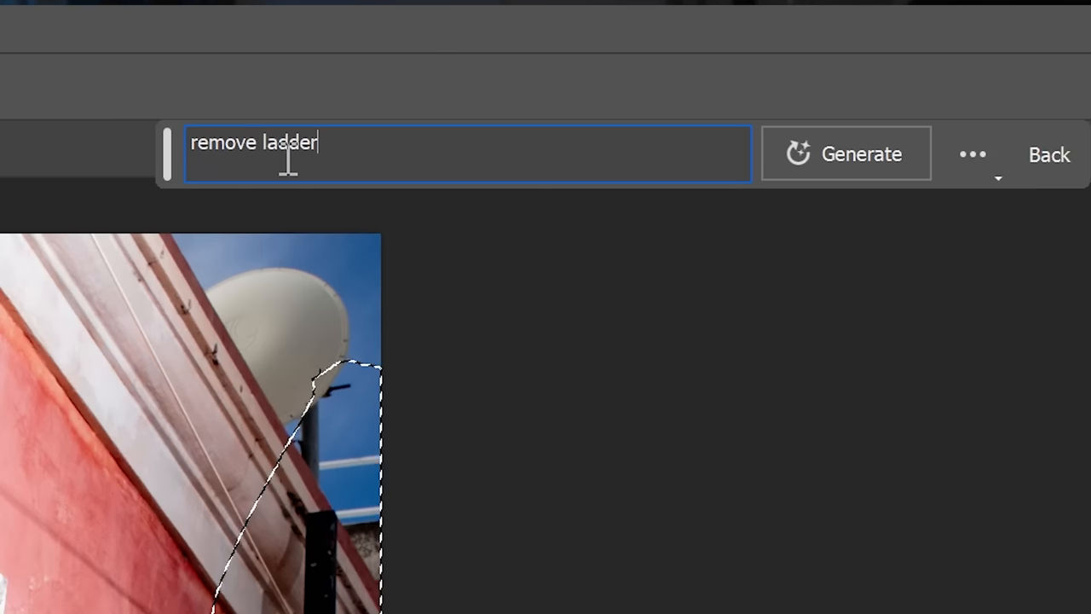
click(845, 154)
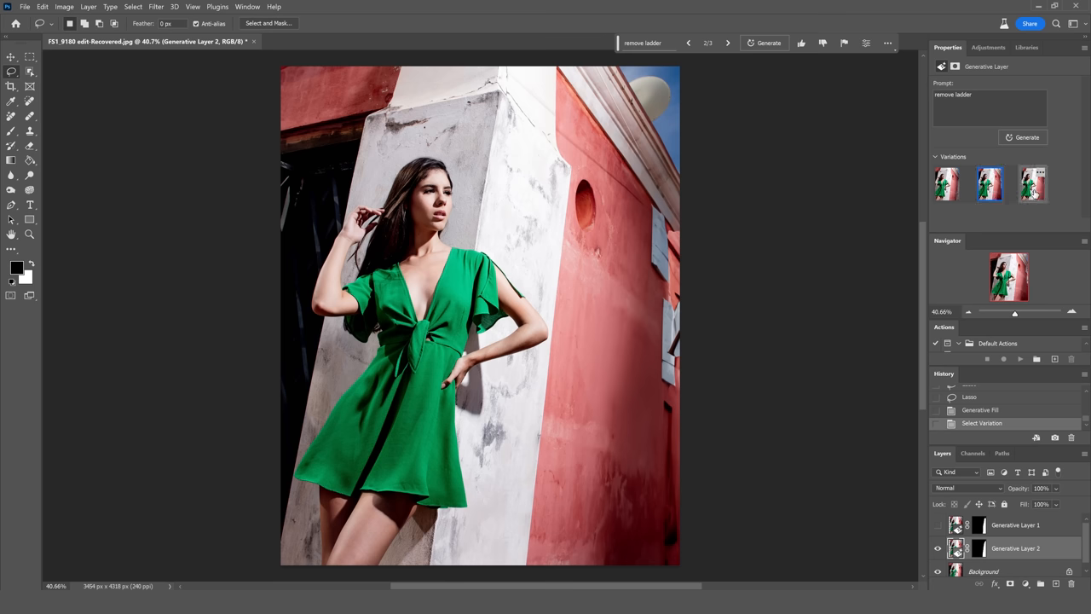
click(1031, 184)
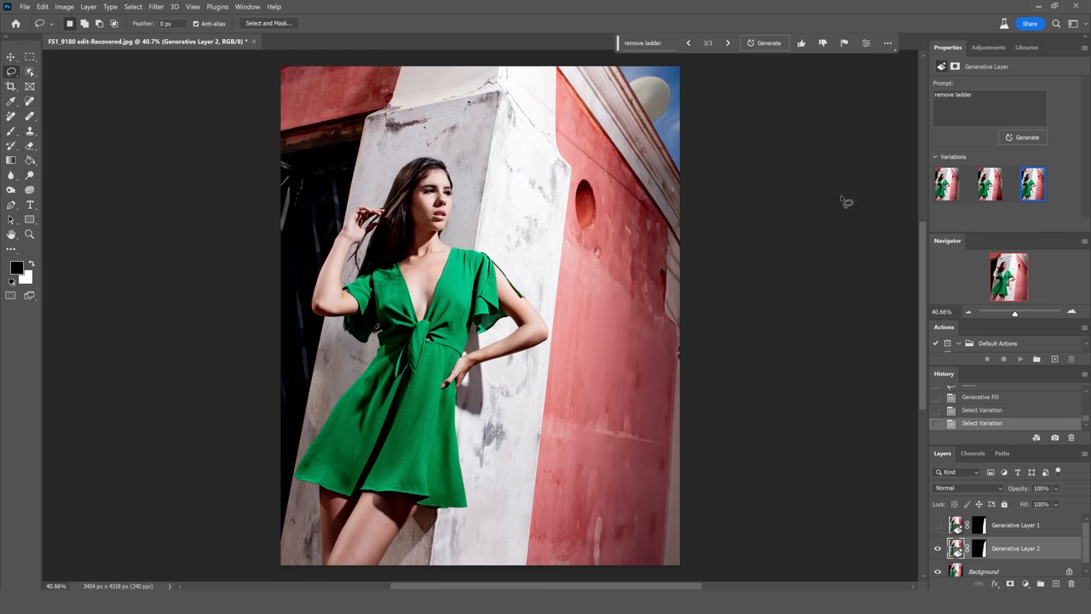
click(938, 548)
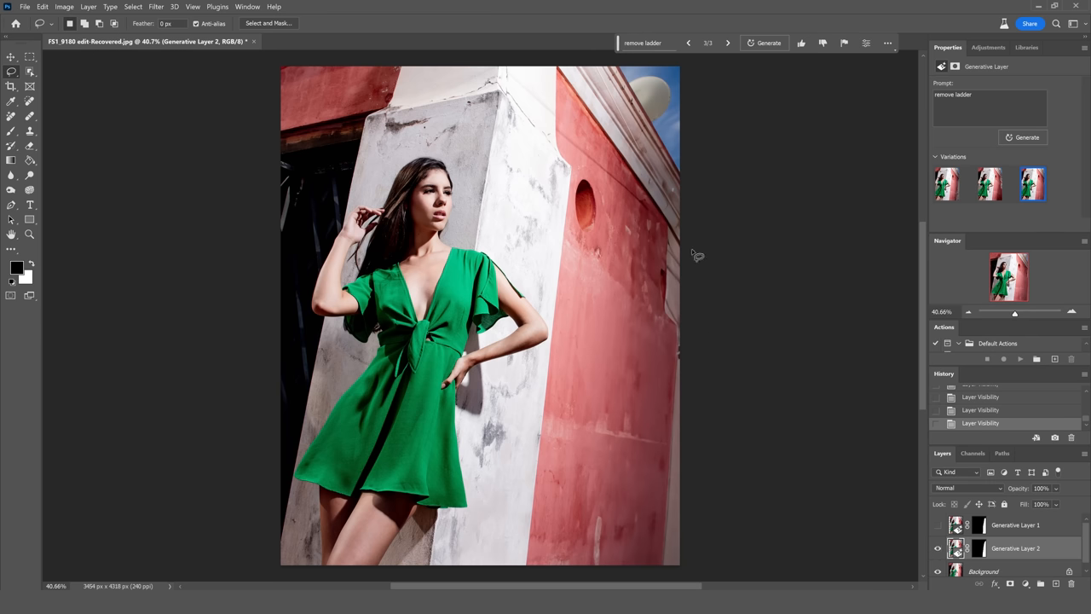
click(341, 41)
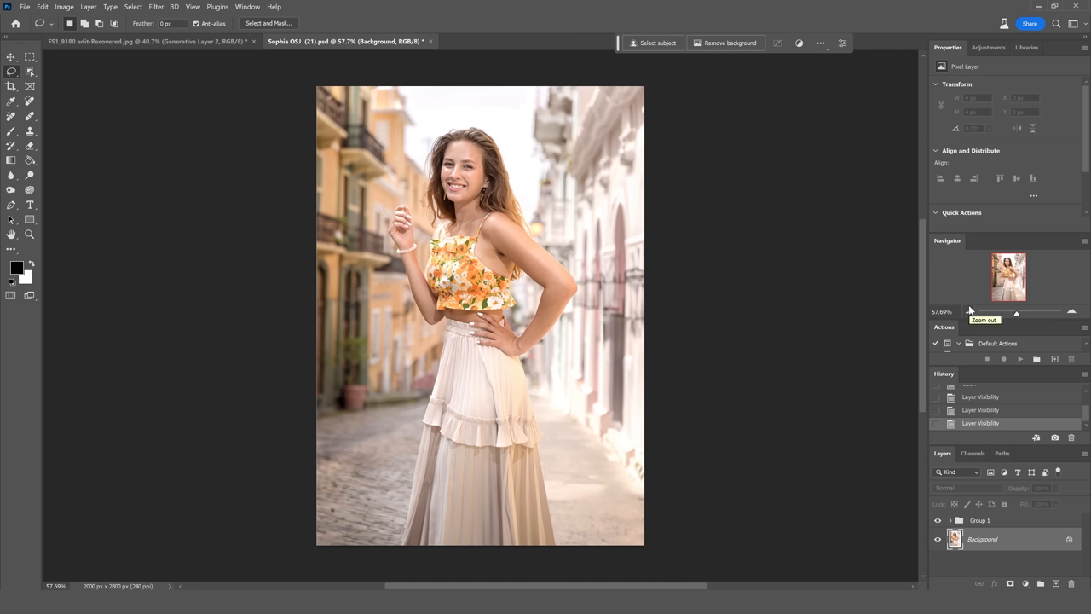
Step: Start cropping the street portrait with the Crop tool
key(f)
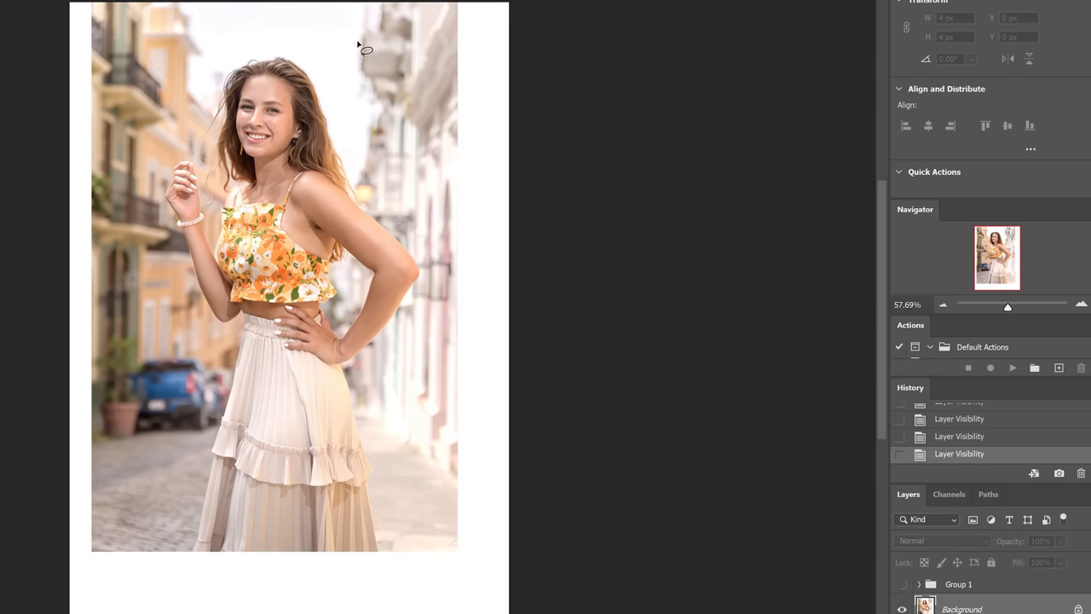
mouse_move(913, 583)
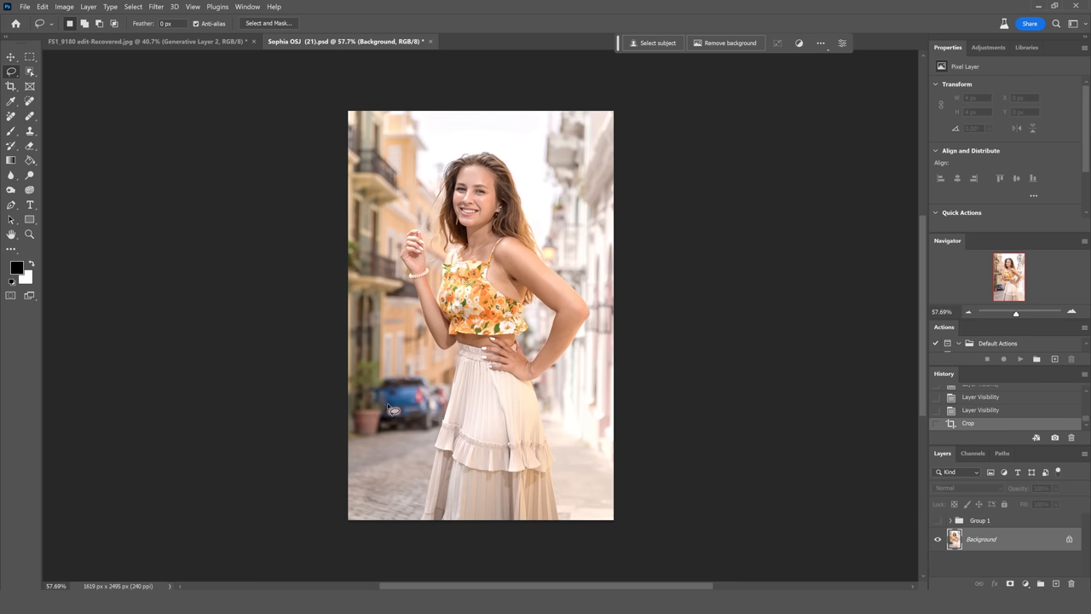
mouse_move(375, 387)
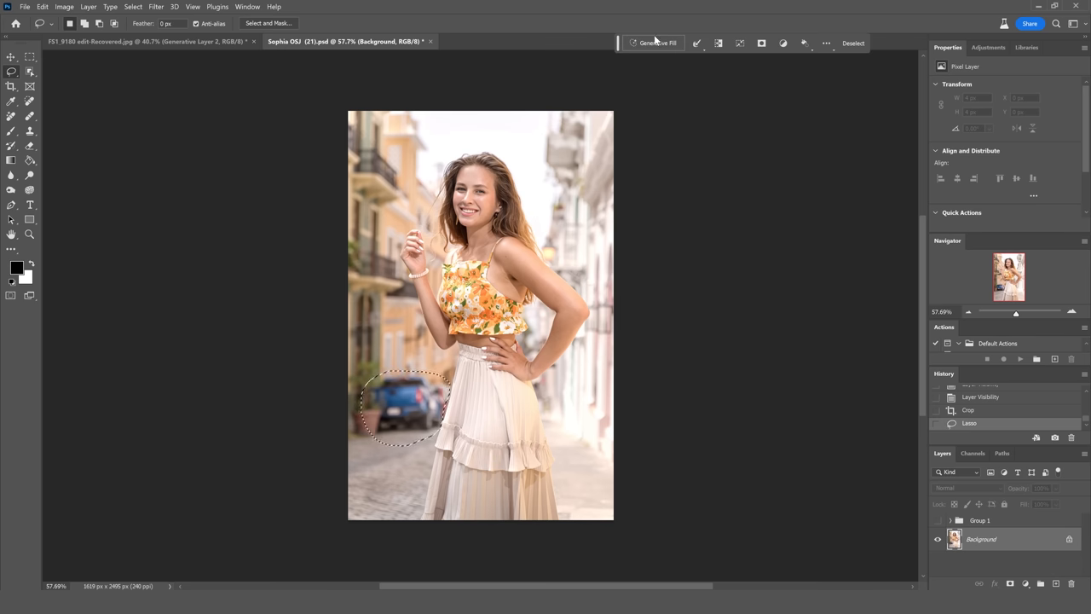
Step: Enter the 'remove car' Generative Fill prompt for the lassoed blue car
text(remove car)
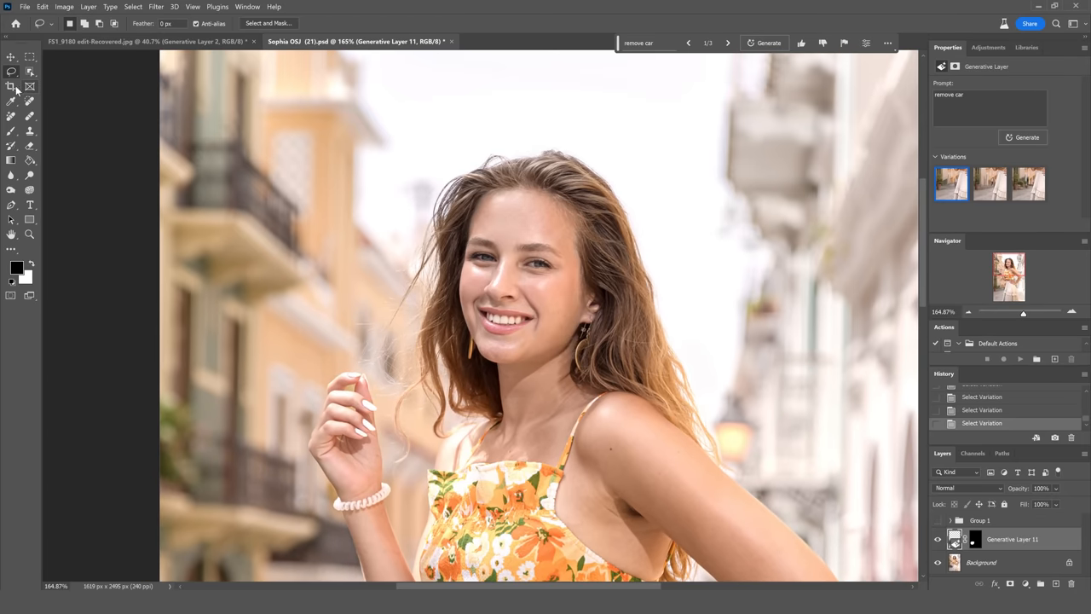
mouse_move(435, 205)
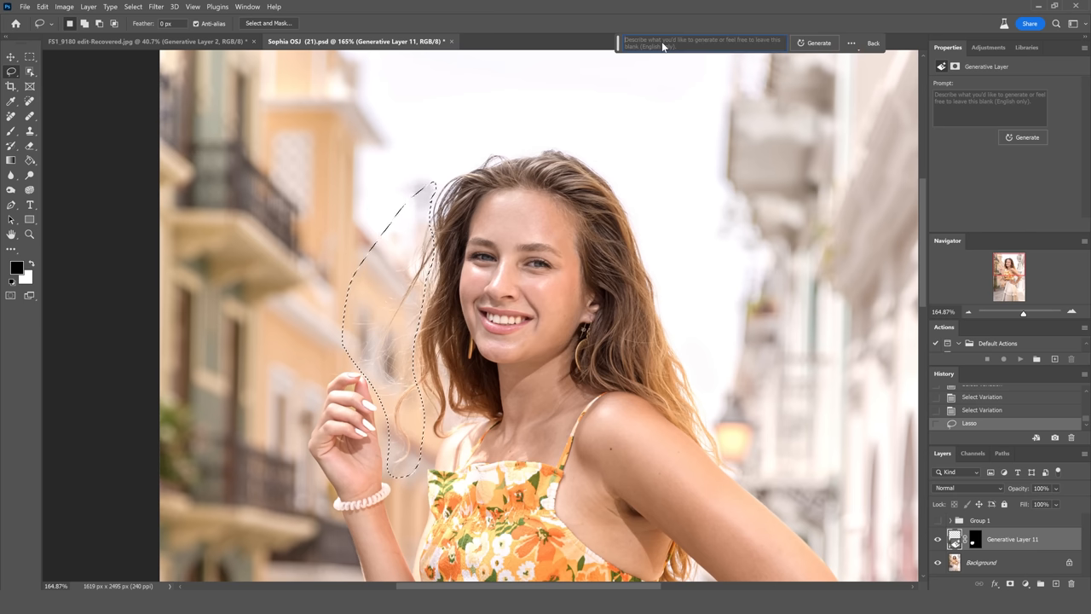
Step: Generate 'remove stray hairs' fill, compare the variations, and keep variation 2
text(remove stray hairs)
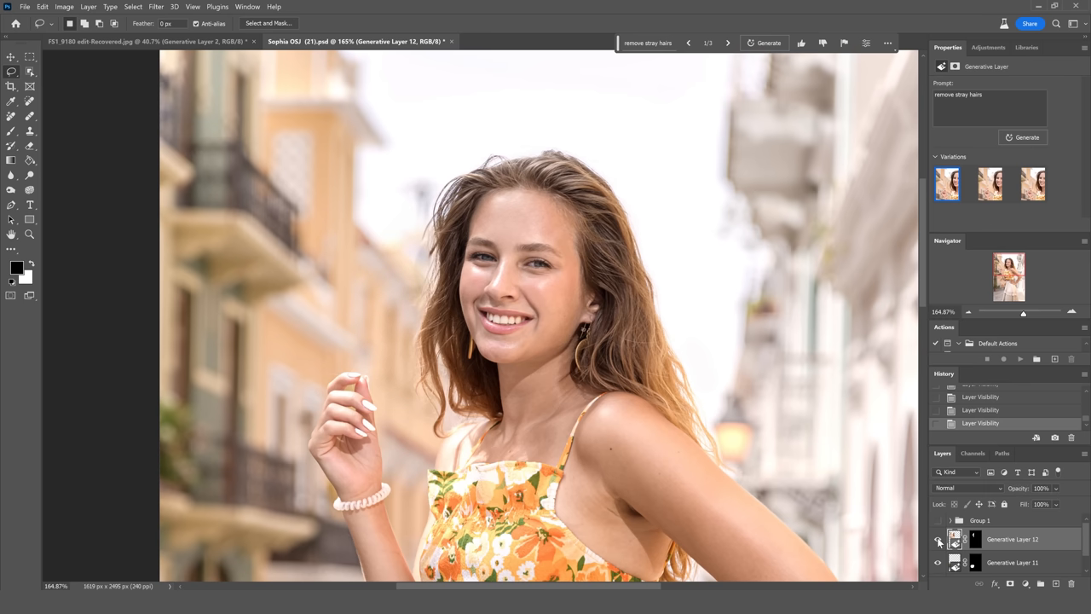
click(989, 184)
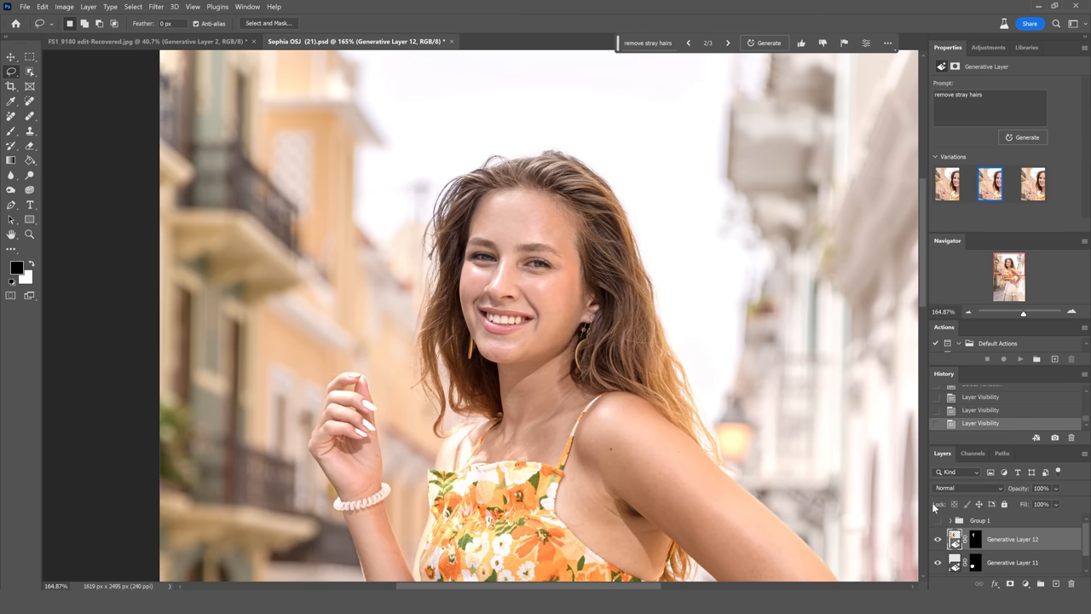
click(1032, 184)
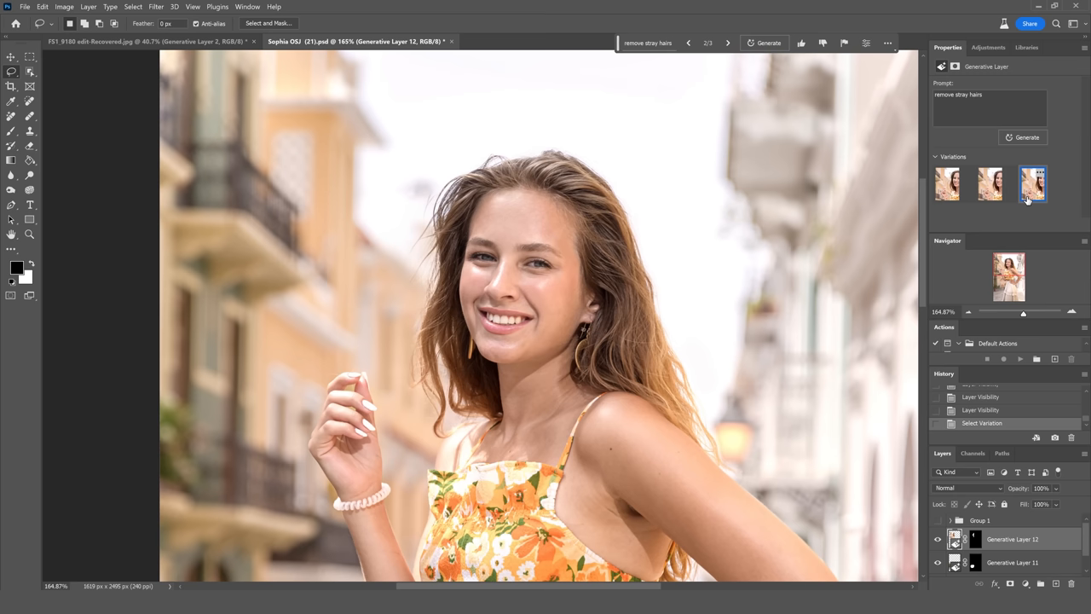
click(1032, 184)
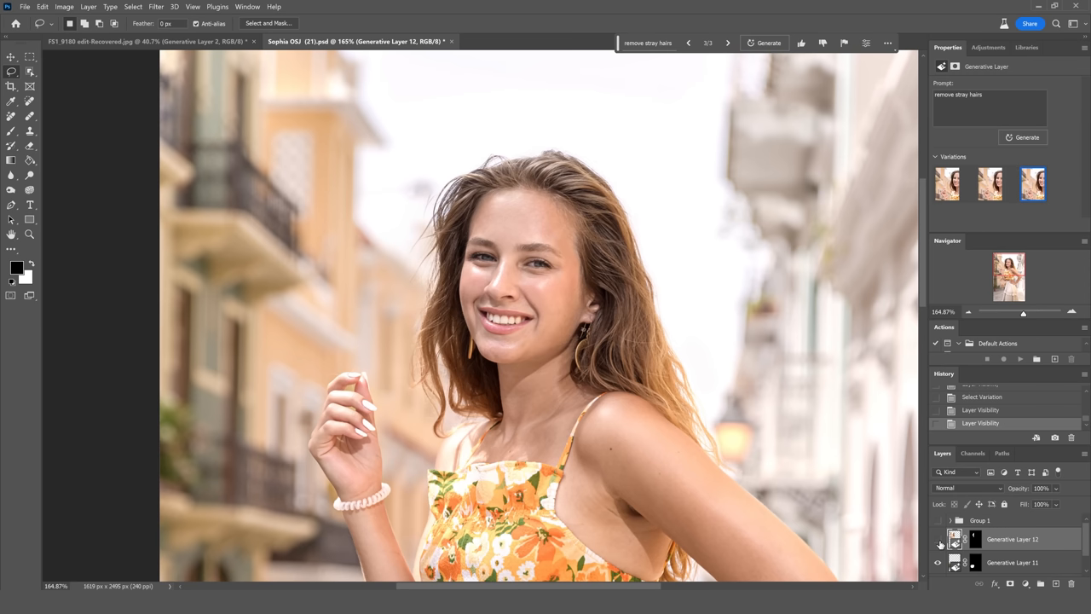
click(989, 184)
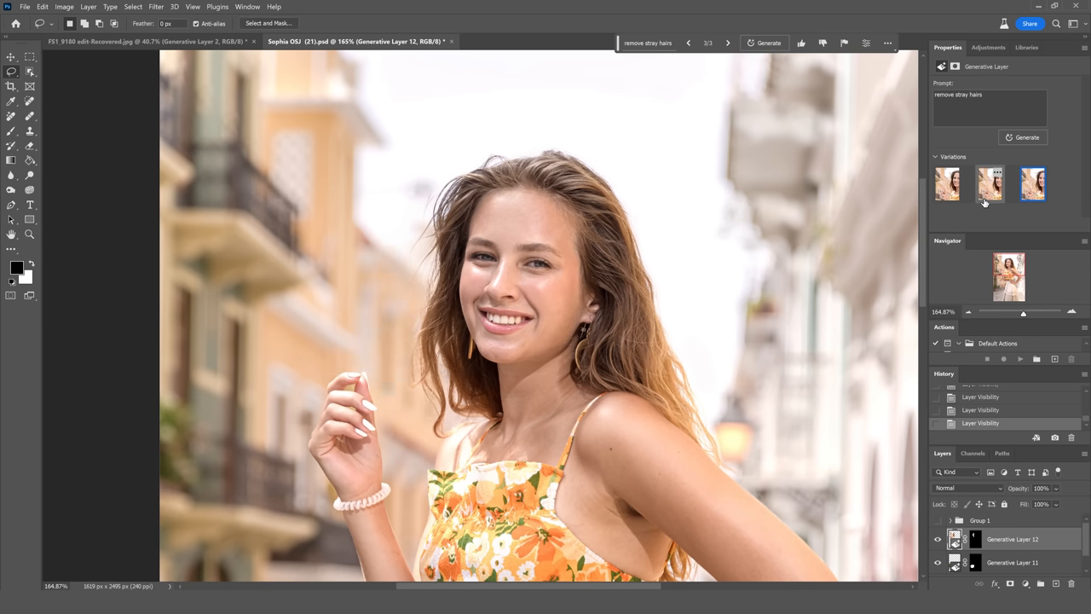
click(989, 184)
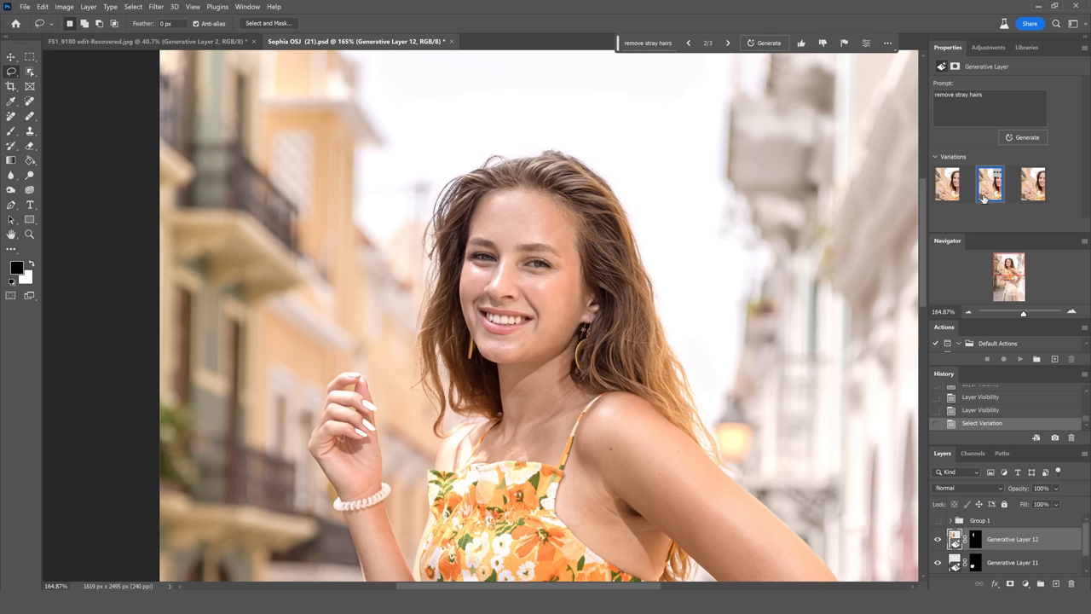
click(988, 184)
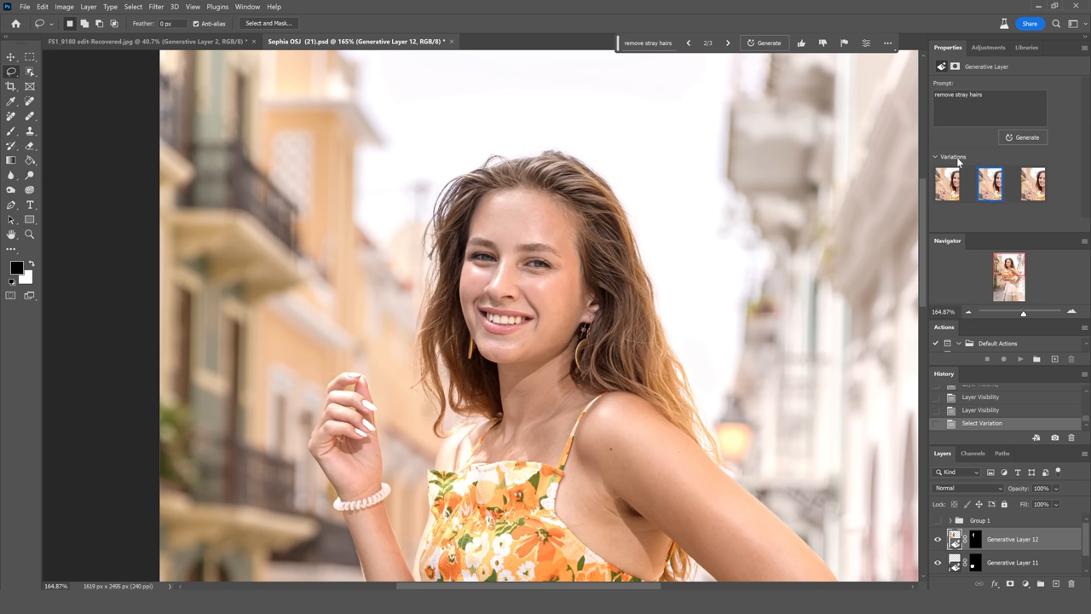
click(64, 6)
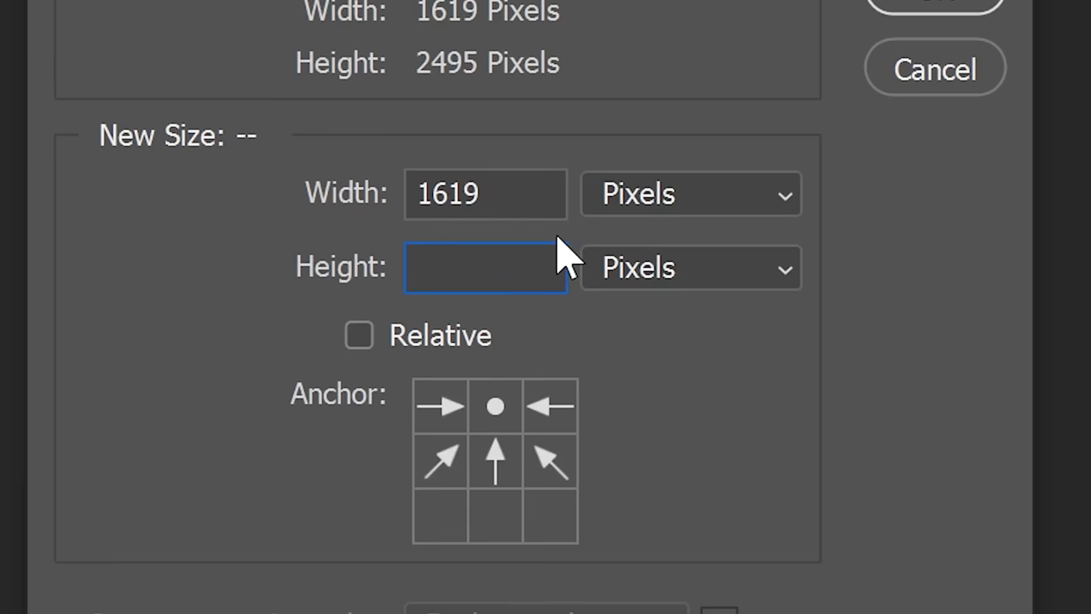
Step: Resize the canvas to 3000 px height and 2000 px width
text(3000)
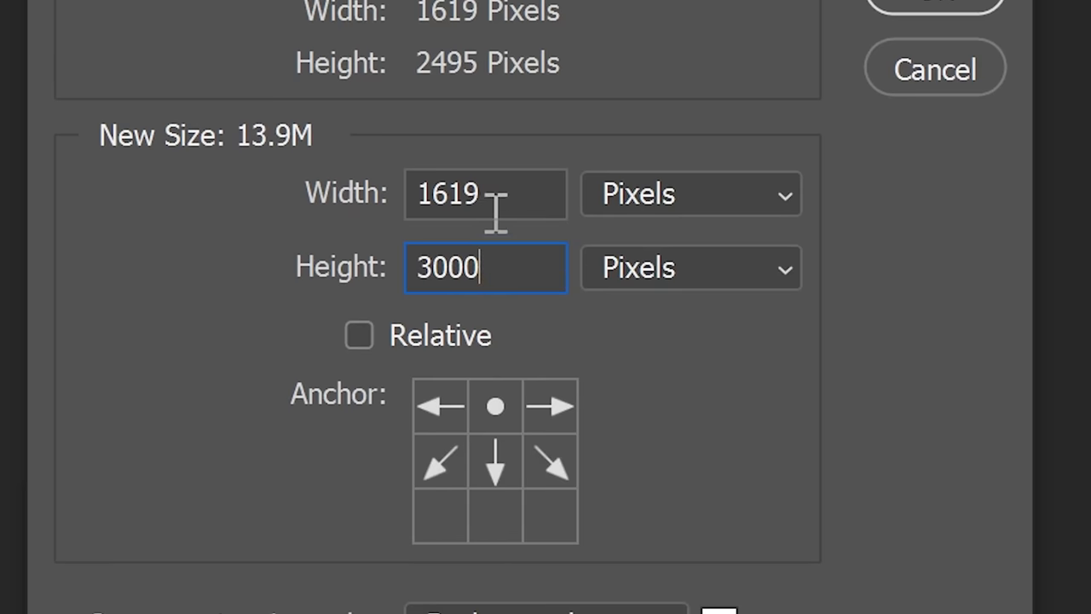
text(2000)
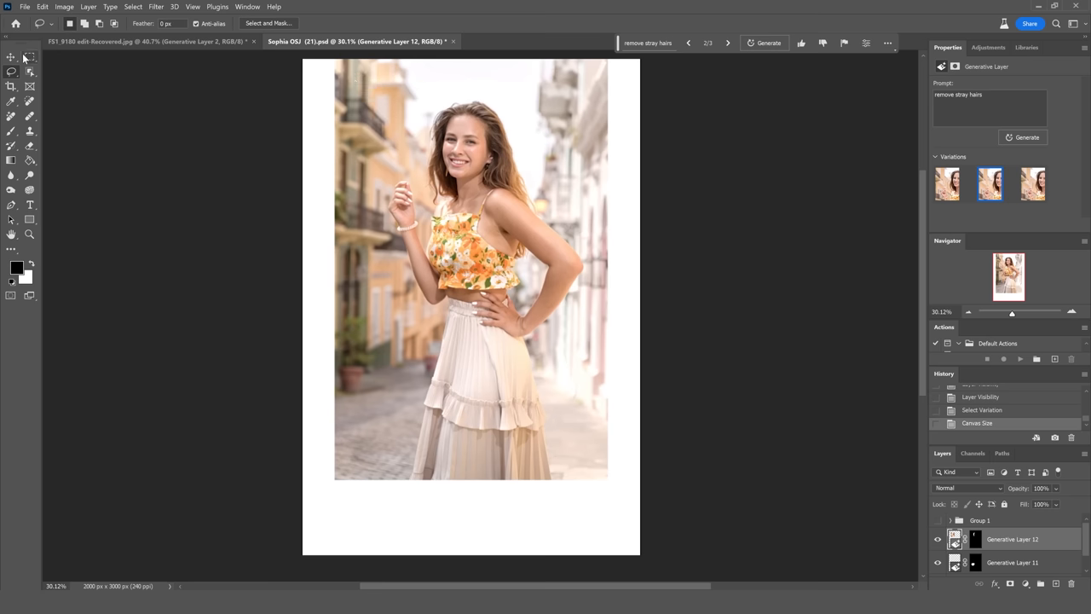
drag(302, 498, 560, 550)
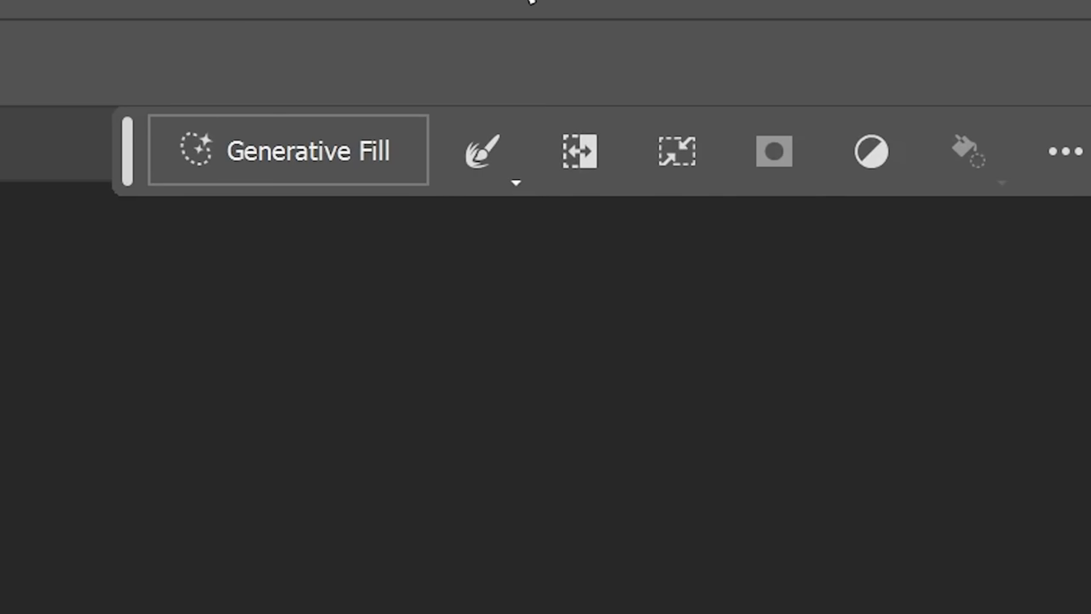
Step: Run promptless Generative Fill on the bottom selection to extend skirt and cobblestones
click(288, 151)
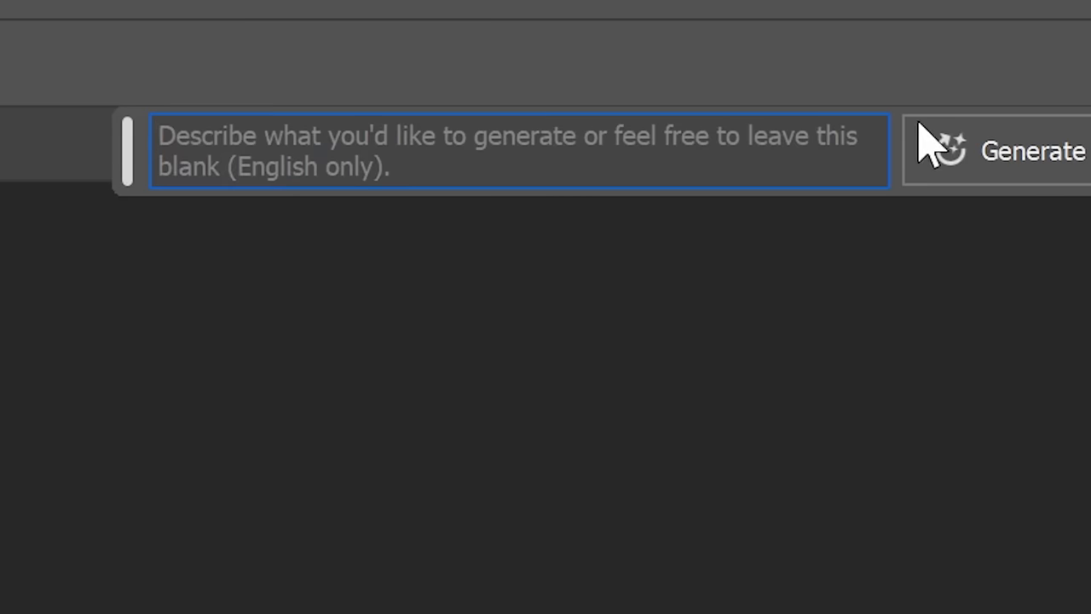
click(1031, 151)
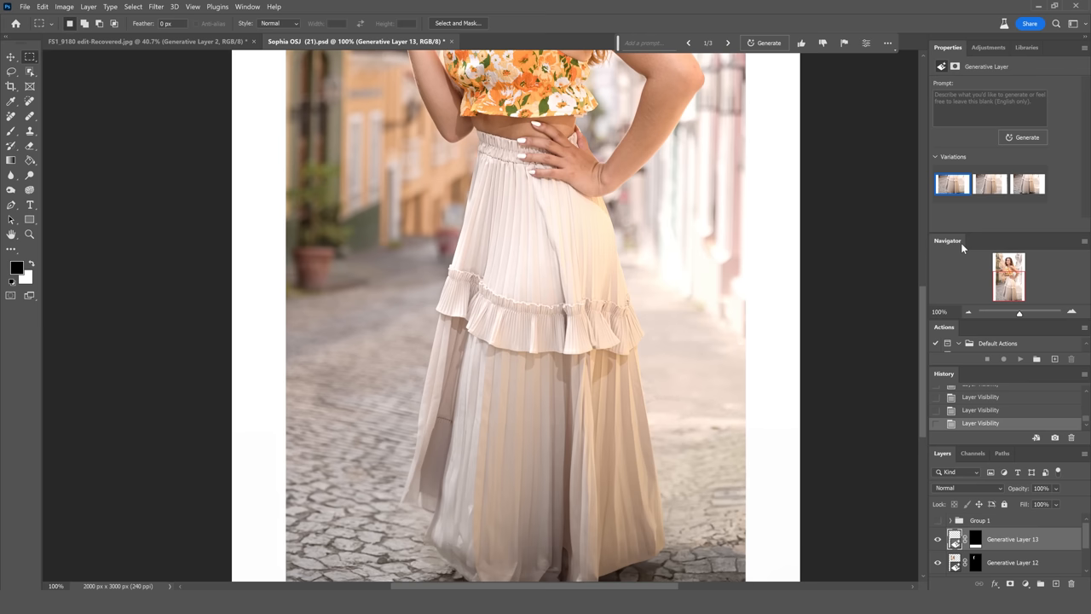
mouse_move(982, 254)
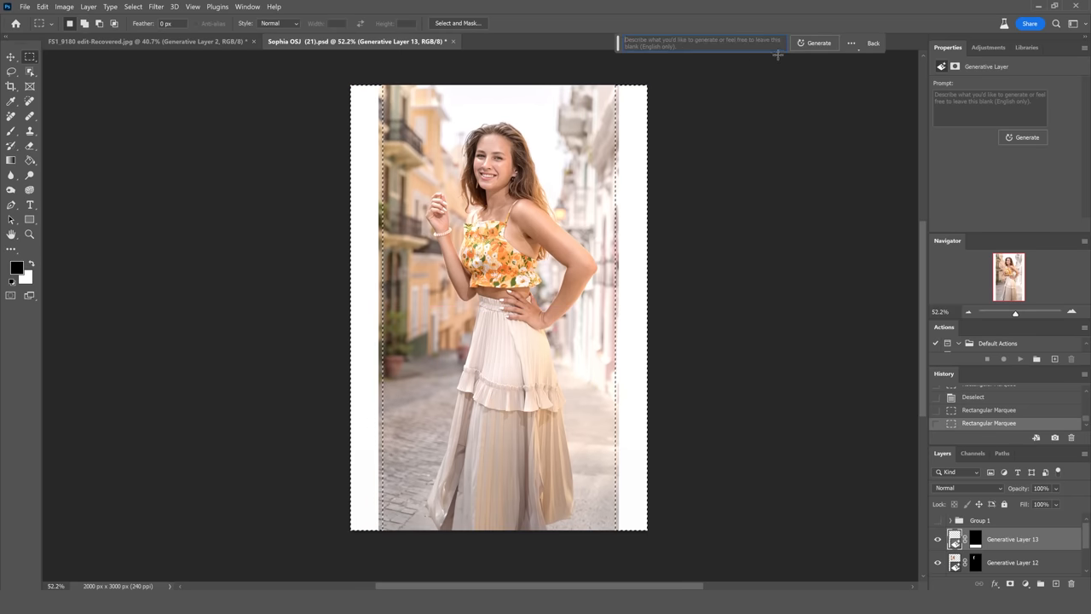
Step: Generate promptless fill for both blank side strips of the canvas
click(814, 43)
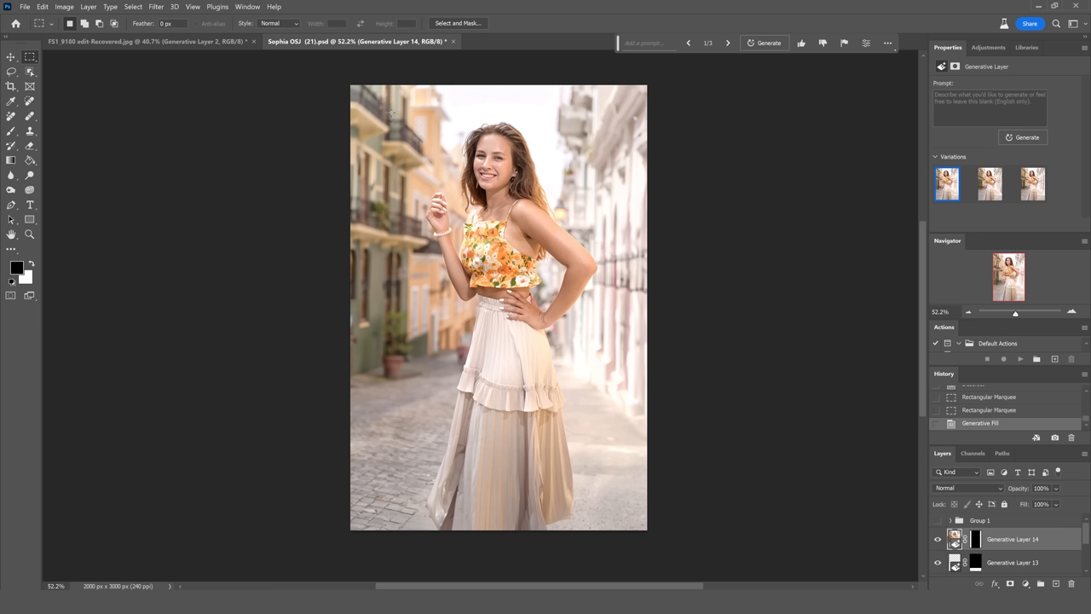
mouse_move(360, 22)
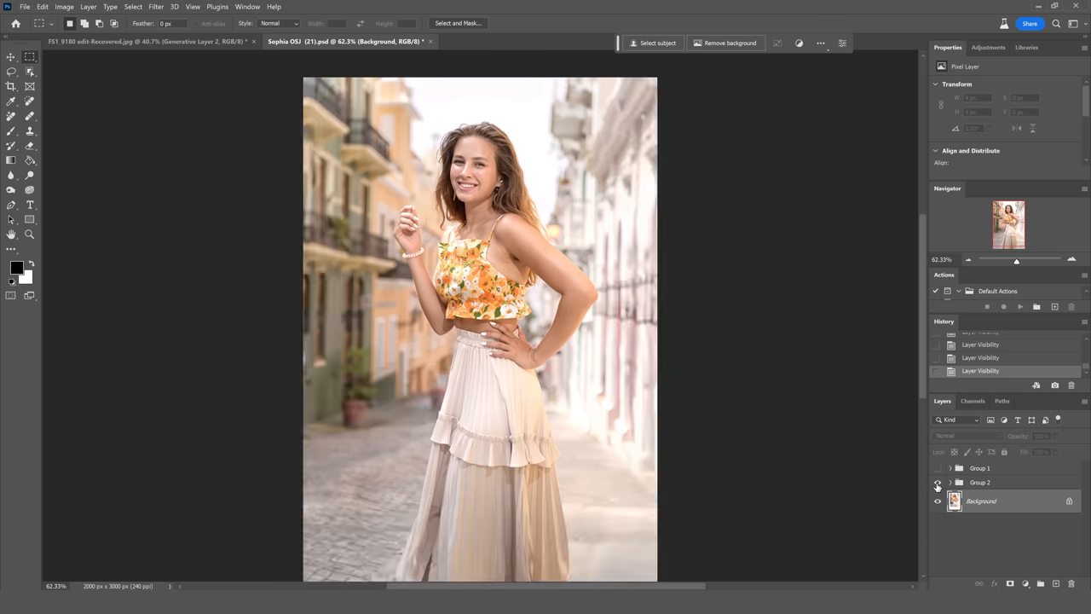
mouse_move(939, 485)
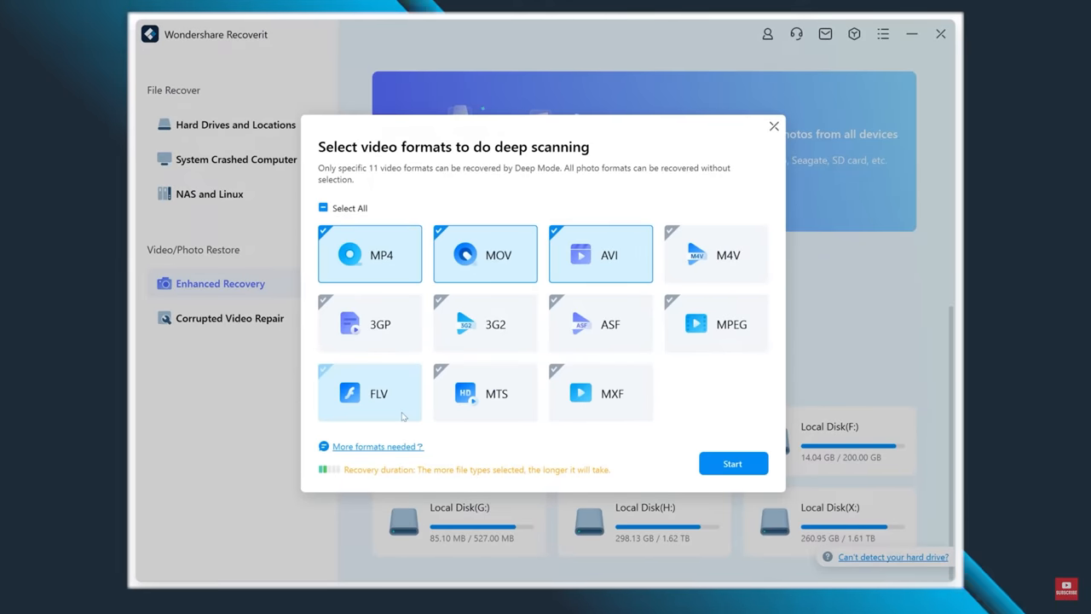
Step: Start the deep scan of Local Disk (X:) and open the recovered Photo folder
click(732, 463)
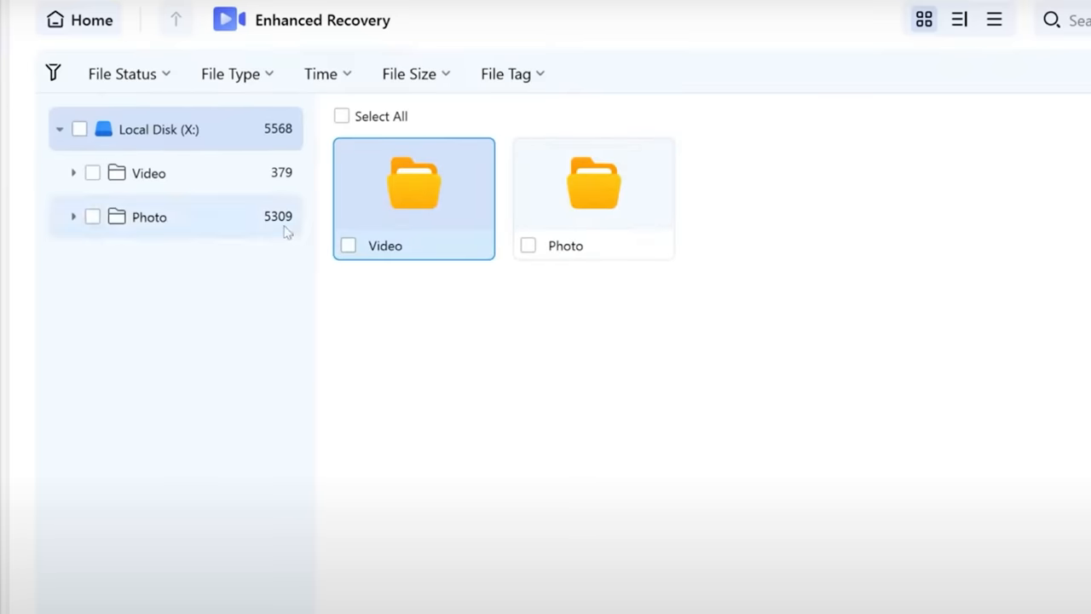
double_click(413, 183)
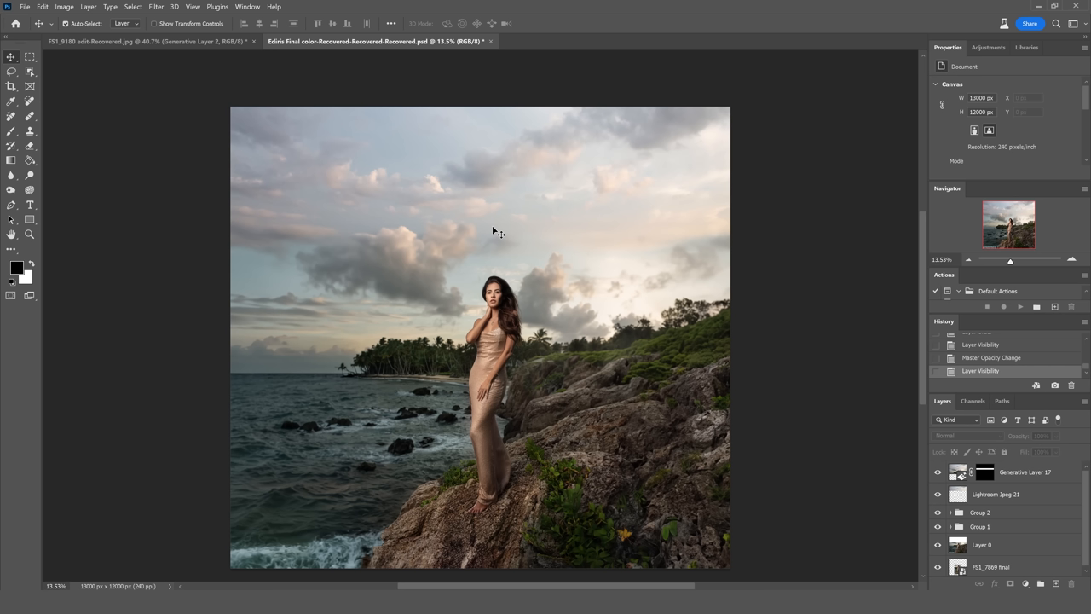
Step: Bring the Edris Final color cliff composite into view
key(f)
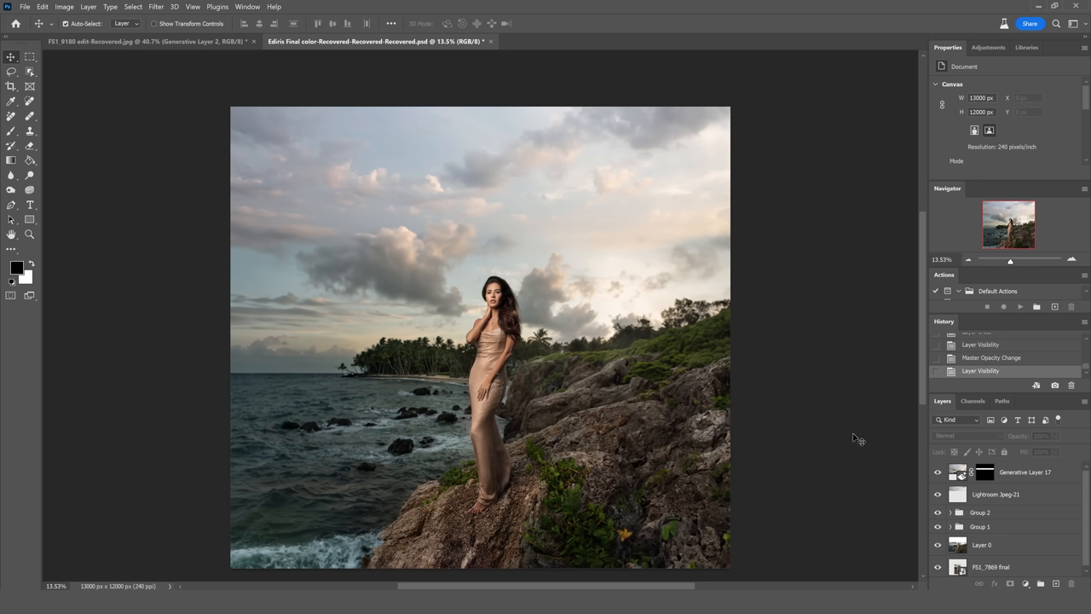
mouse_move(892, 384)
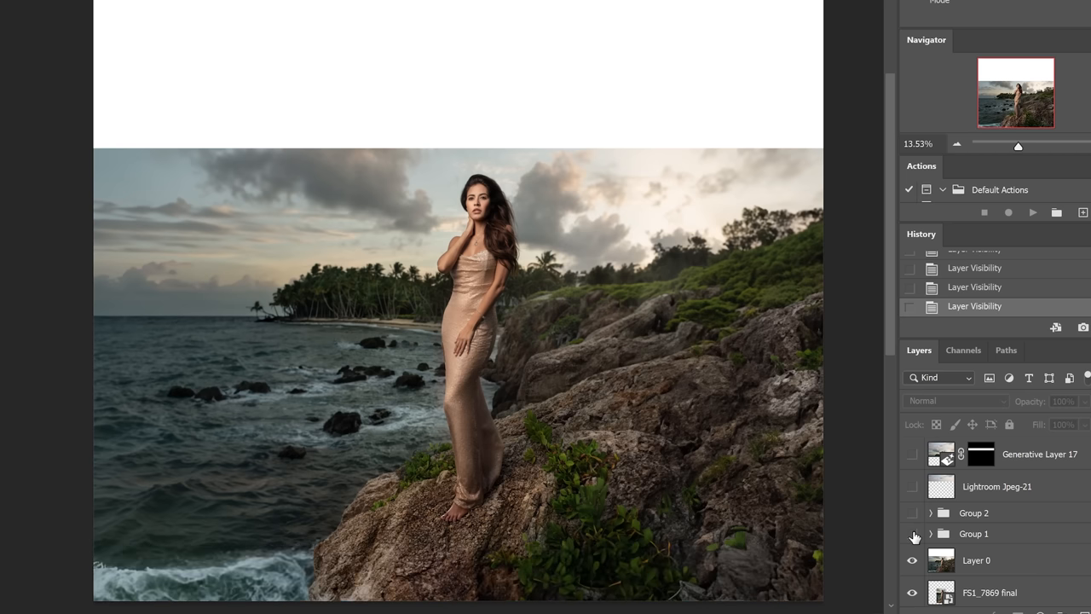
mouse_move(913, 534)
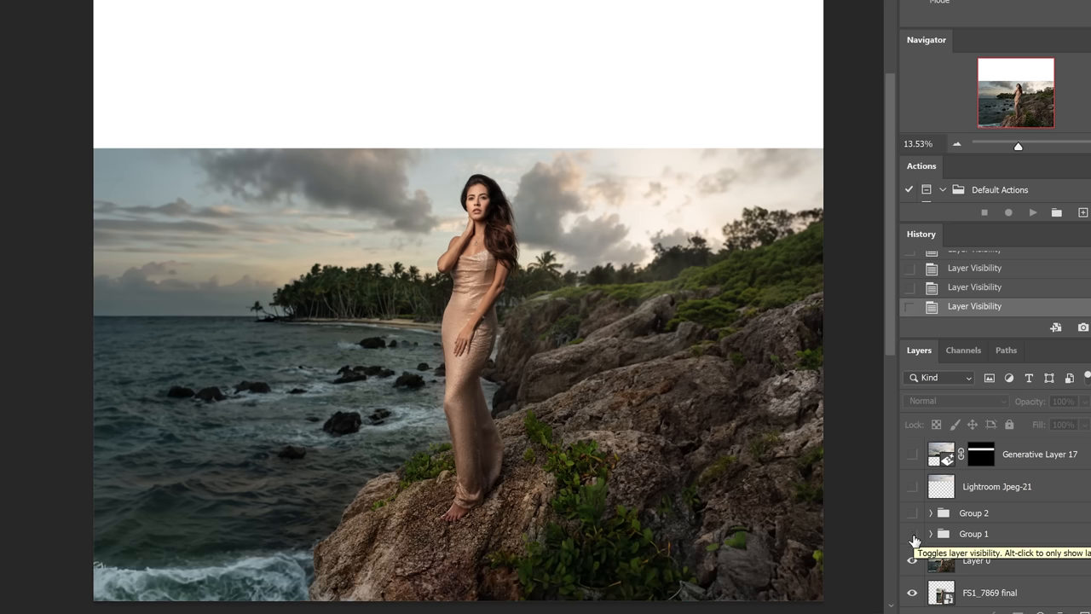
Step: Toggle Group 1 and Layer 0 visibility to compare the original photo against added layers
click(912, 559)
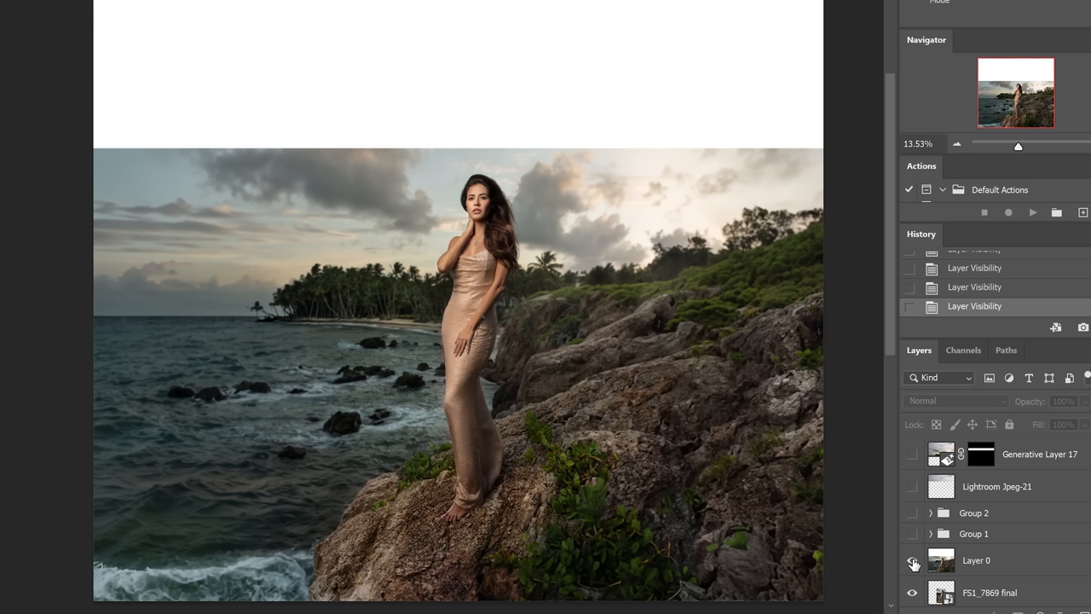
click(912, 560)
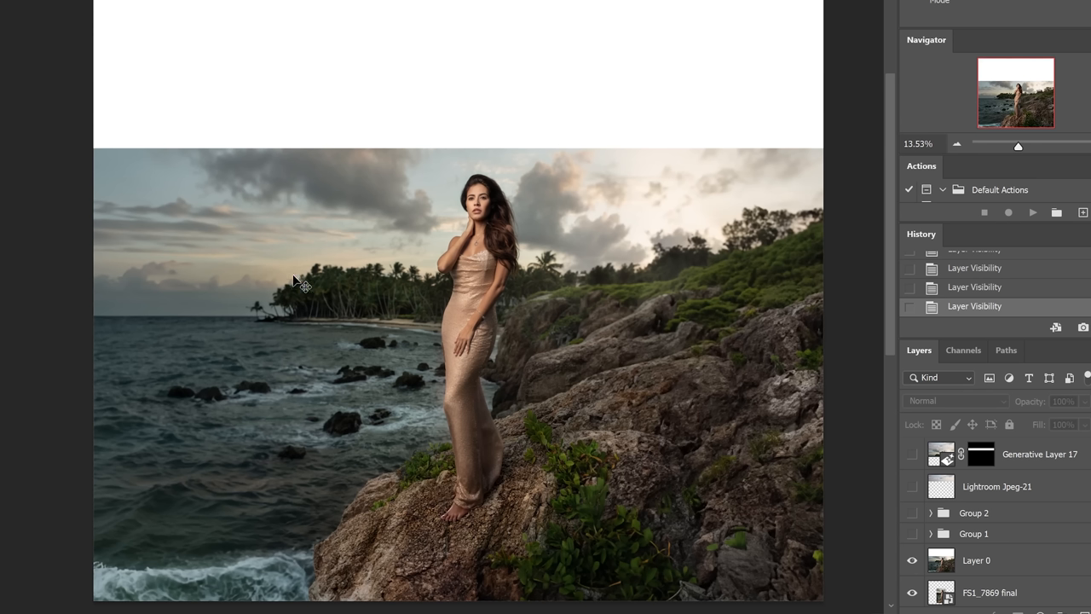
mouse_move(247, 311)
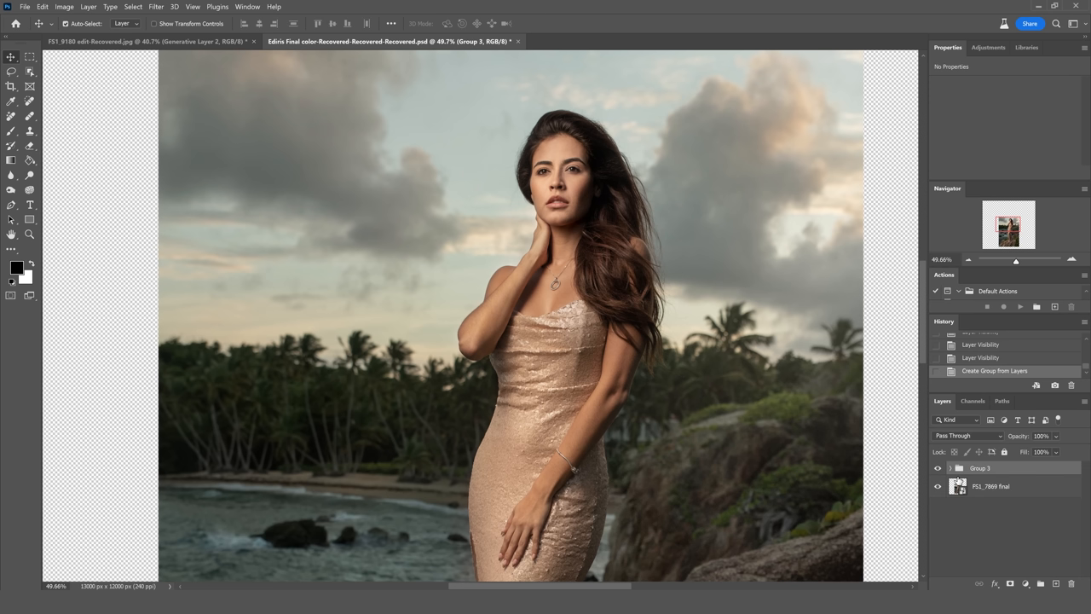
Step: Select the empty strip below the photo and Generative Fill it with a blank prompt
click(990, 486)
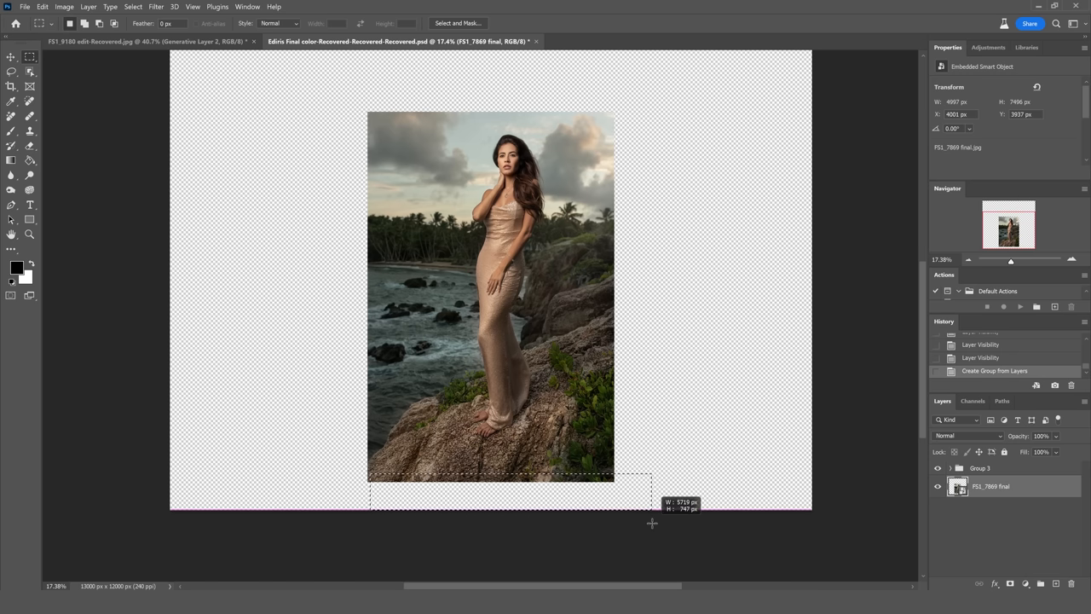
drag(369, 475, 648, 509)
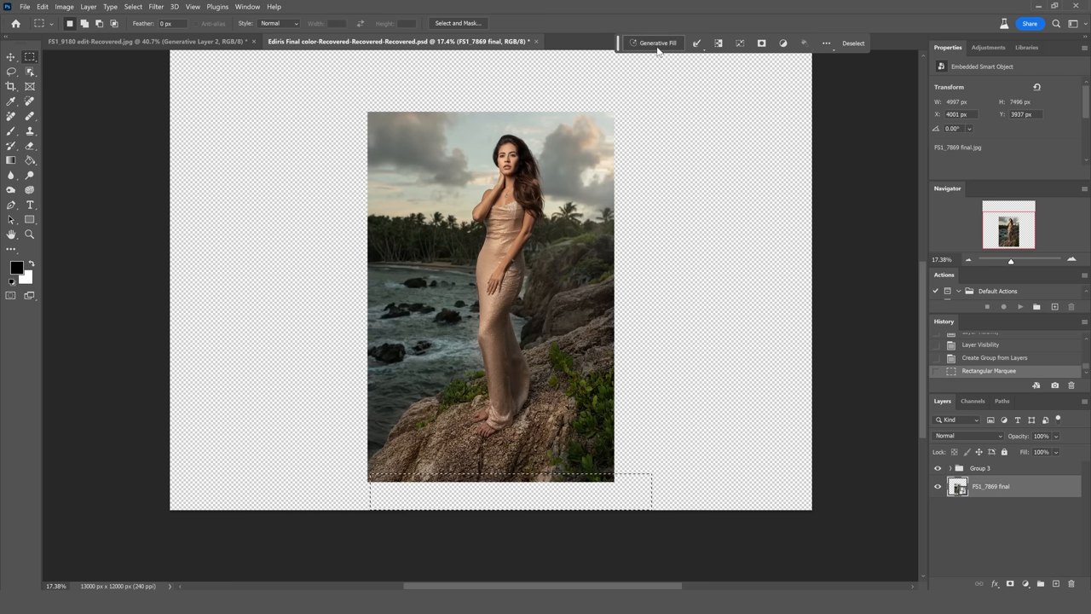
click(656, 43)
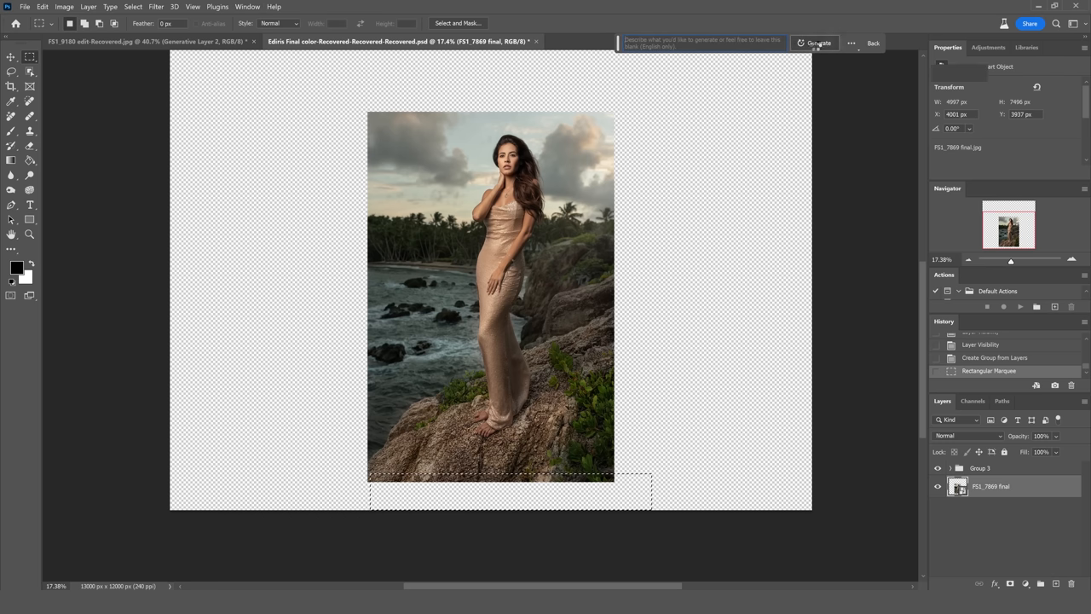
click(816, 43)
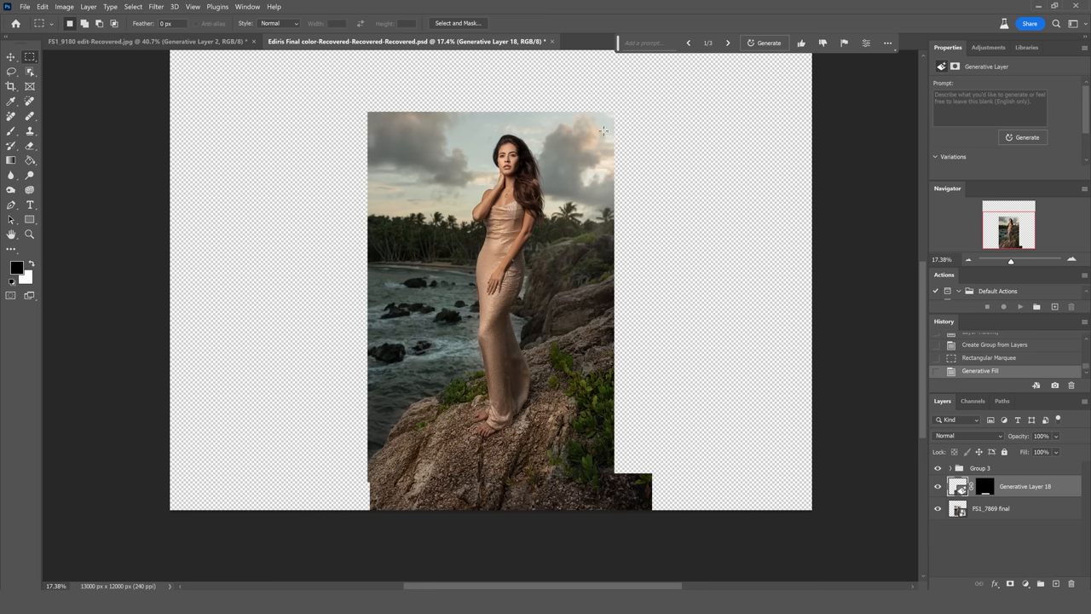
Step: Generative Fill the empty right area, compare three variations, and keep the sunset sky one
drag(610, 118, 805, 480)
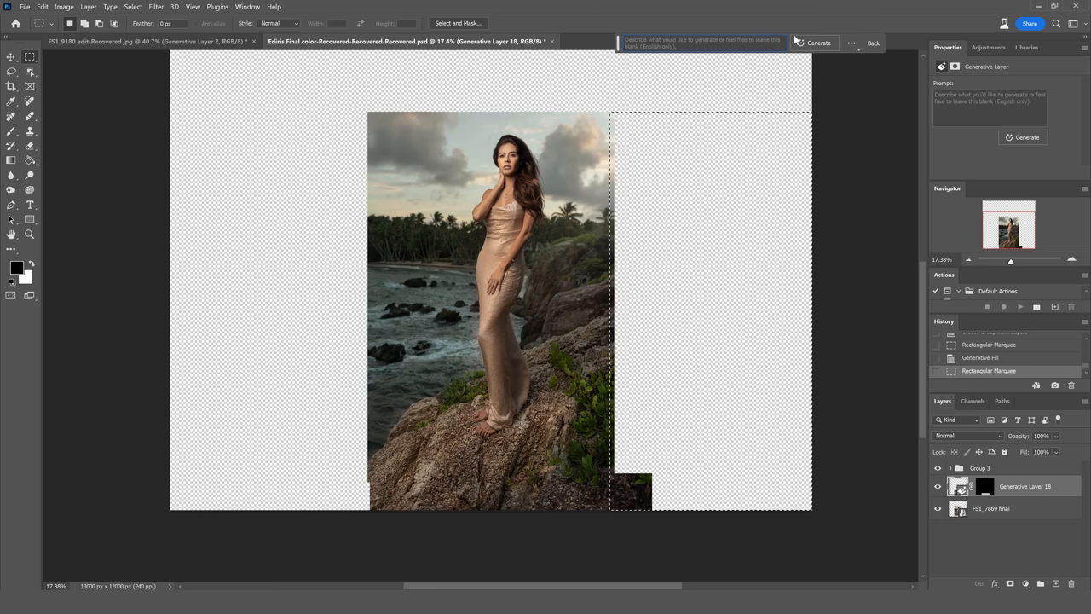
click(818, 43)
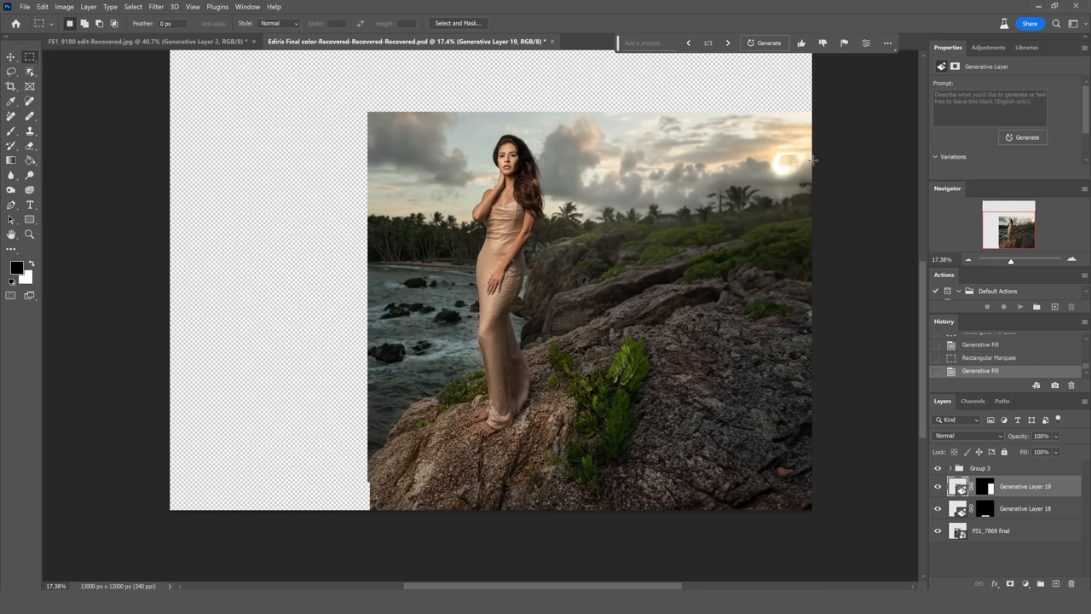
mouse_move(839, 184)
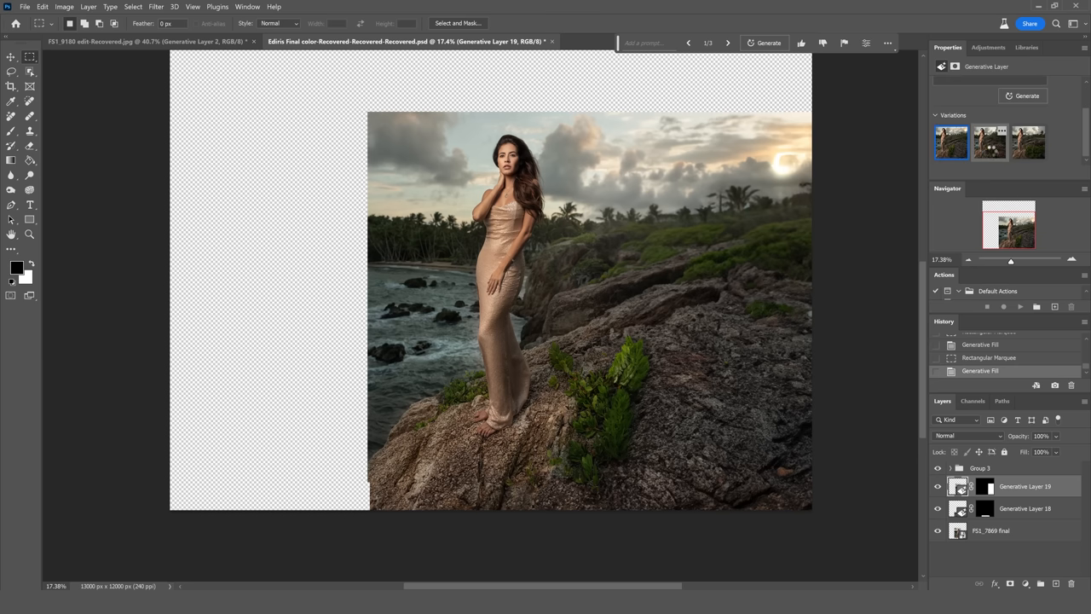
click(988, 142)
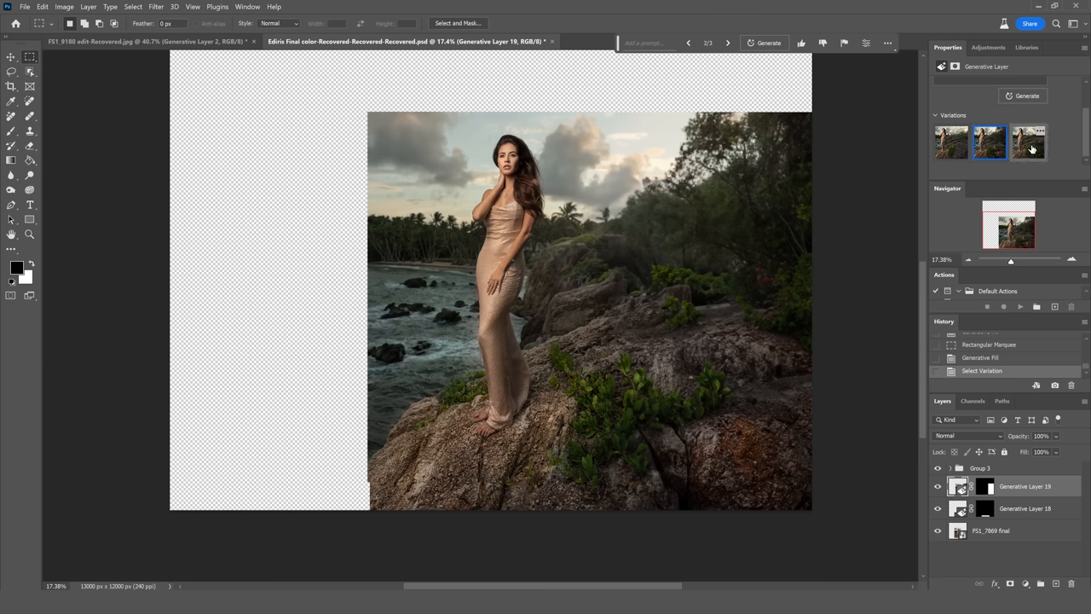
click(1028, 142)
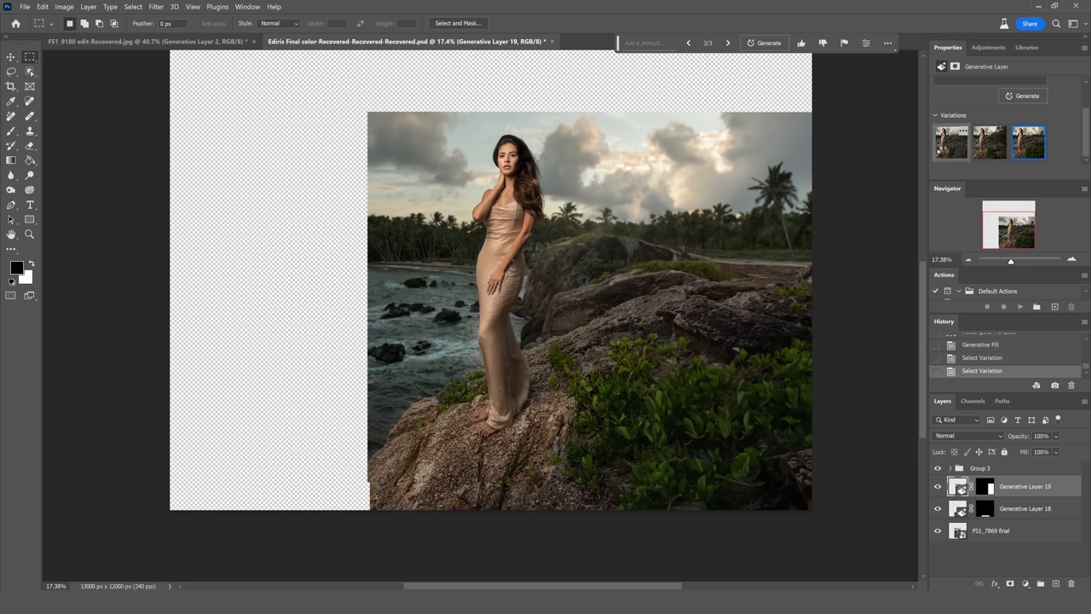
click(951, 142)
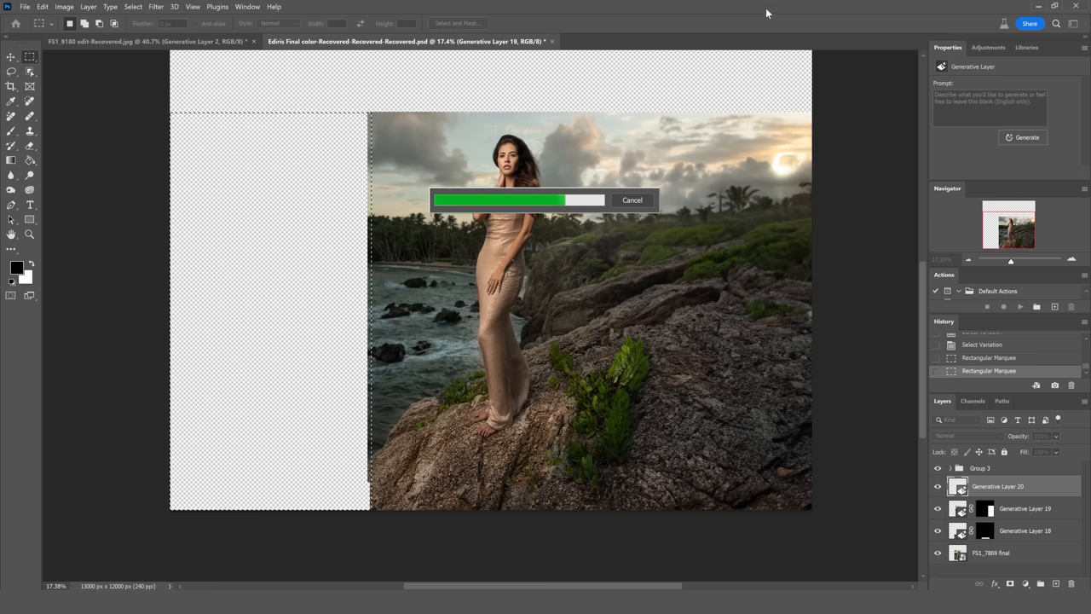
mouse_move(712, 154)
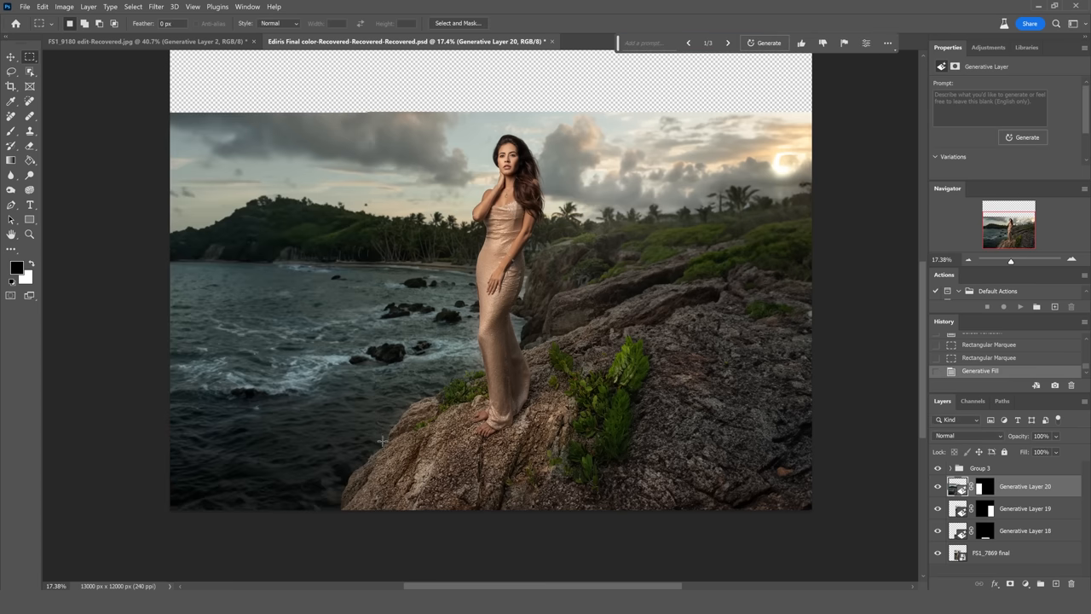
mouse_move(367, 457)
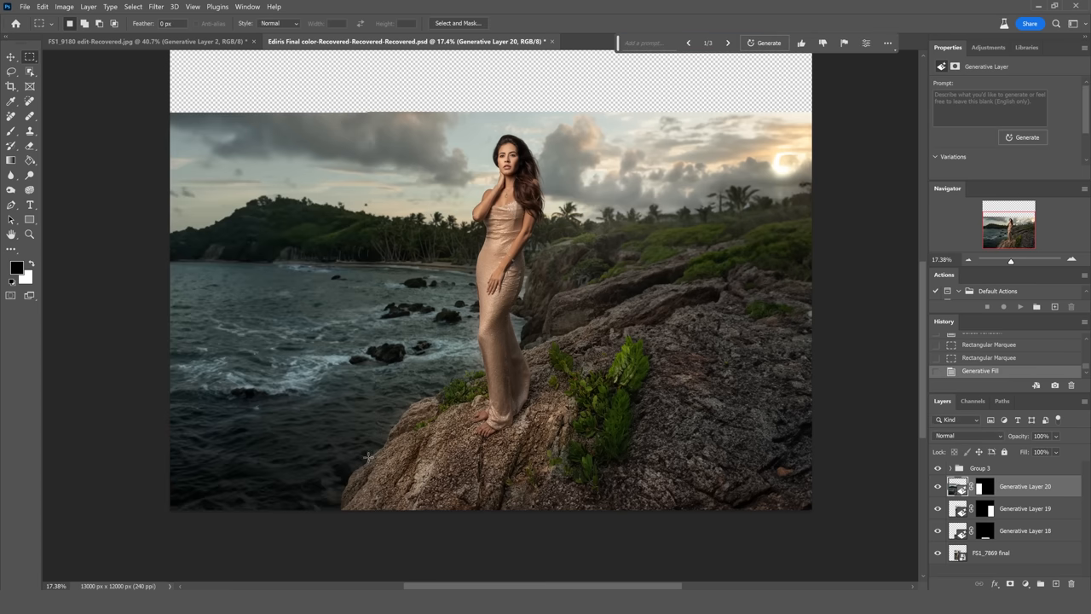
mouse_move(348, 492)
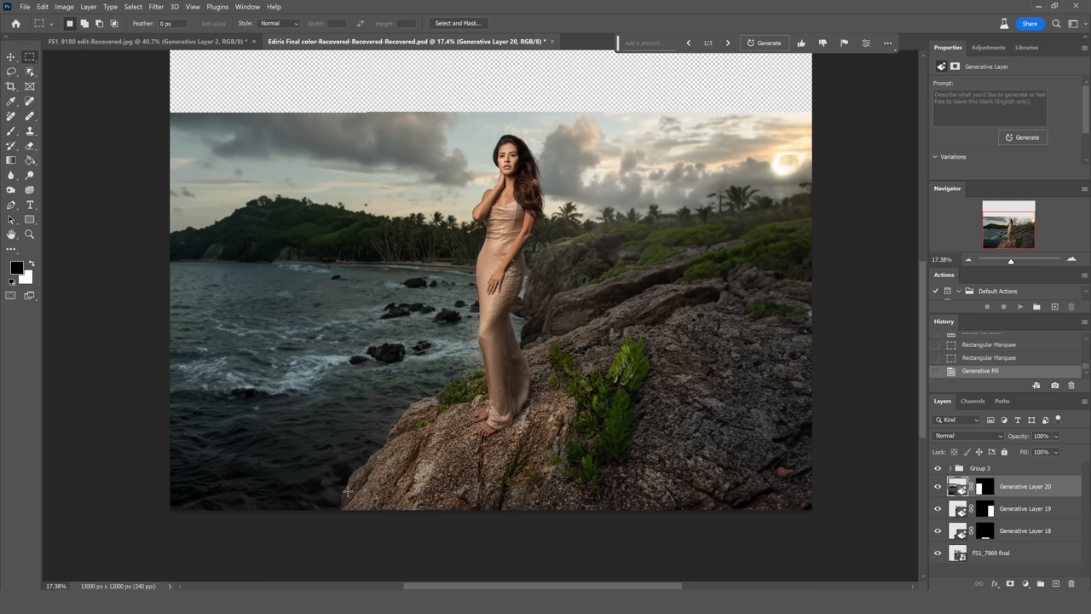
mouse_move(327, 471)
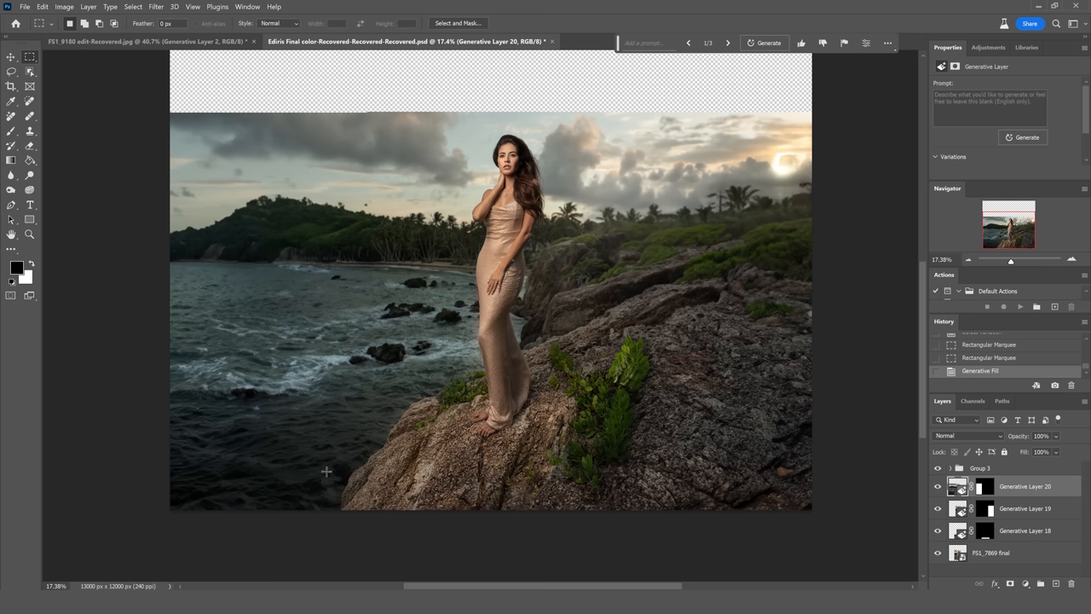
mouse_move(355, 441)
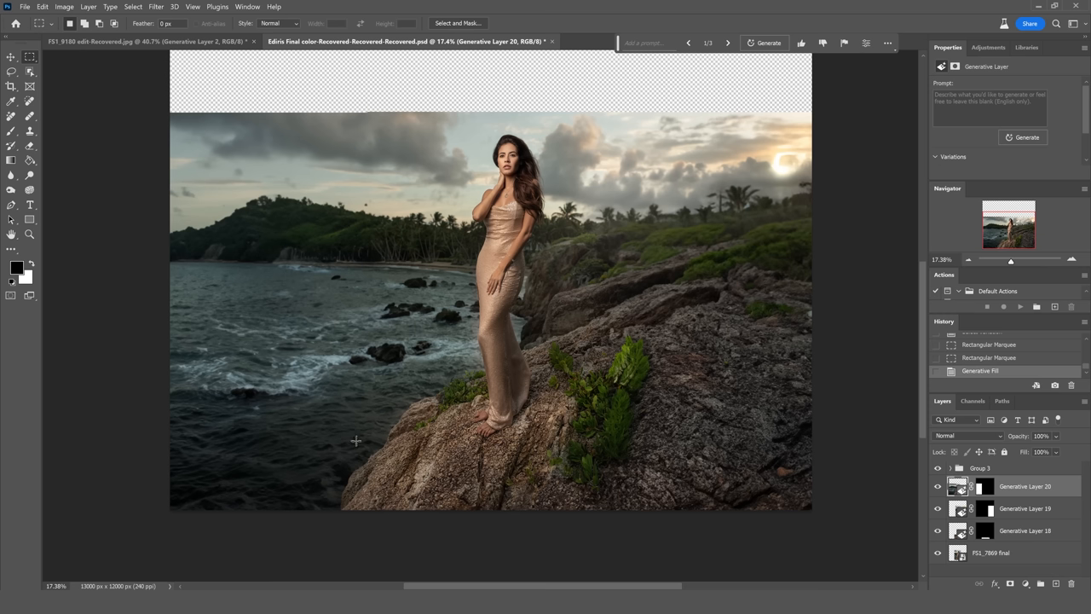
mouse_move(349, 386)
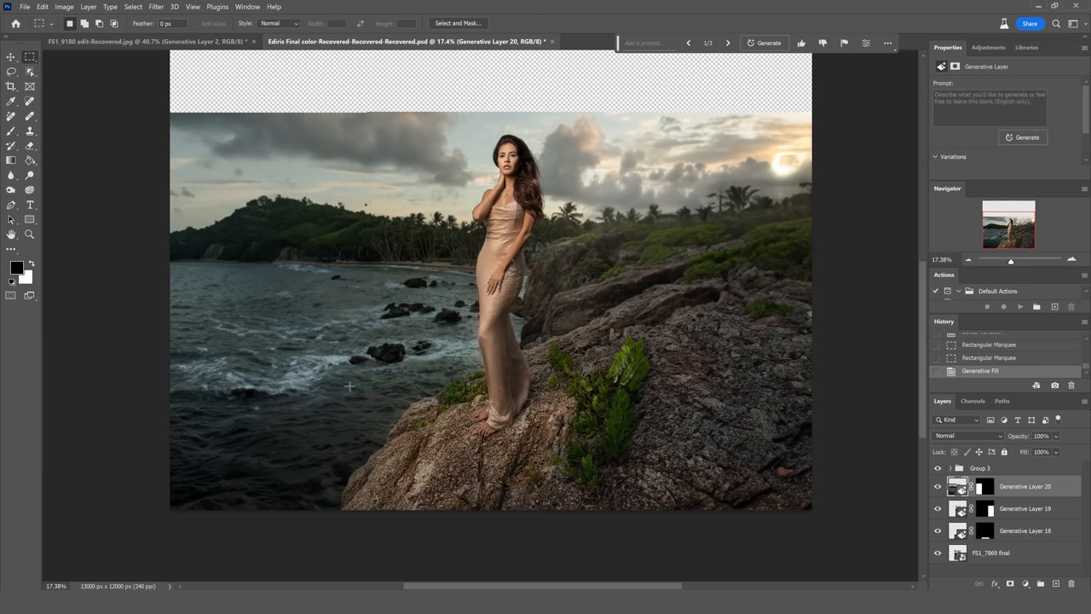
mouse_move(296, 284)
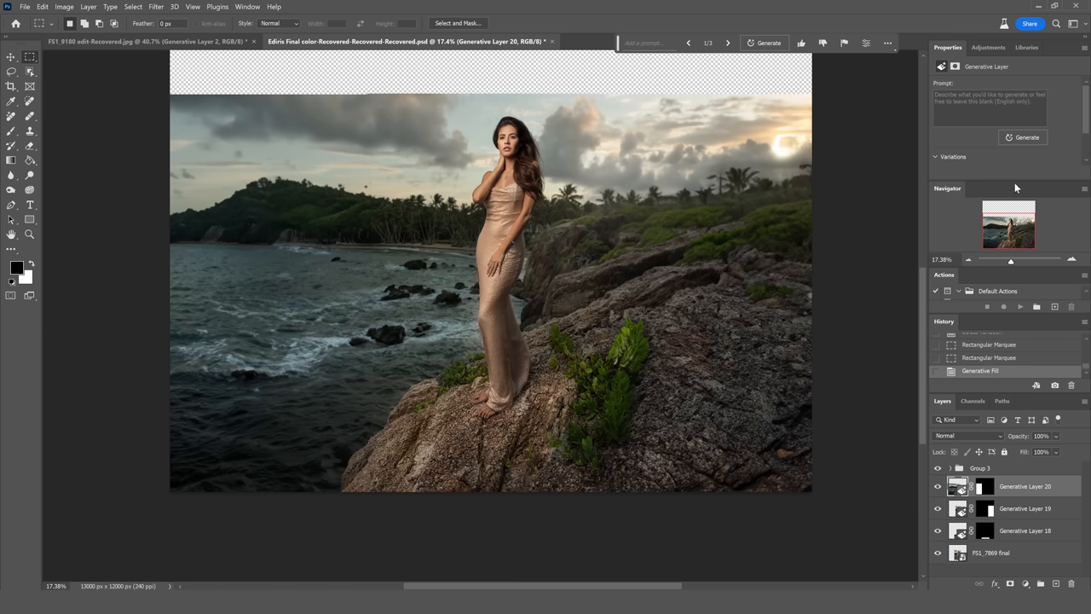
Step: Compare the ocean variations and settle on the tree-covered island version
click(989, 143)
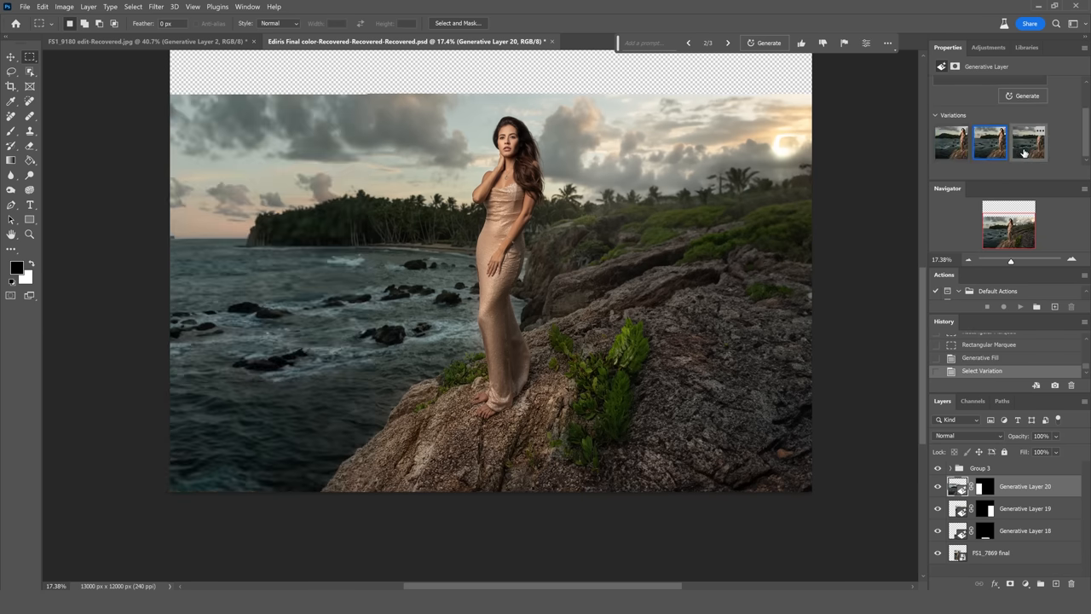
click(1028, 142)
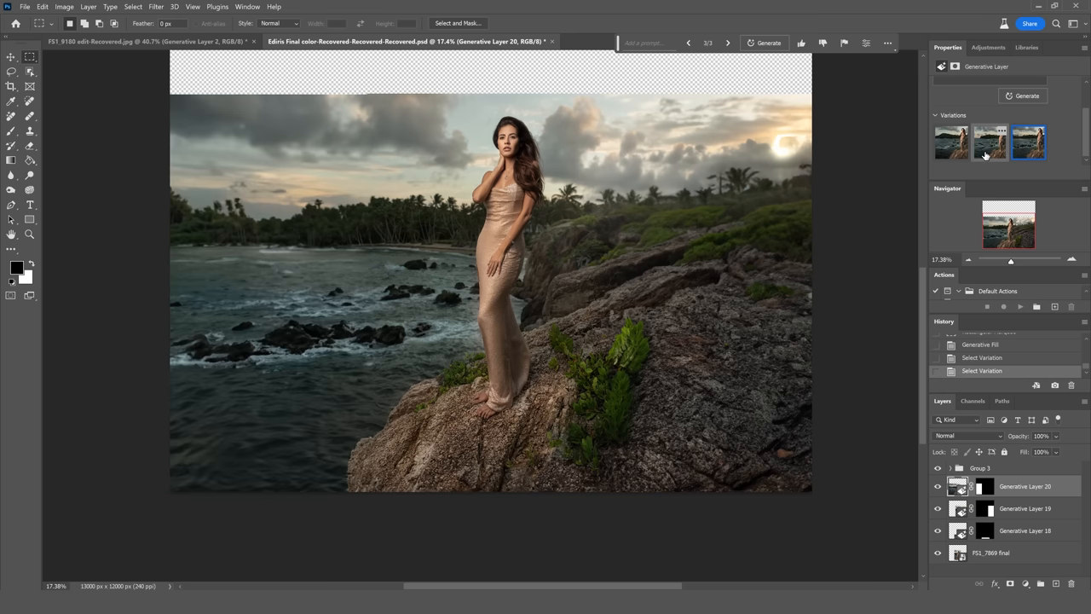
click(989, 142)
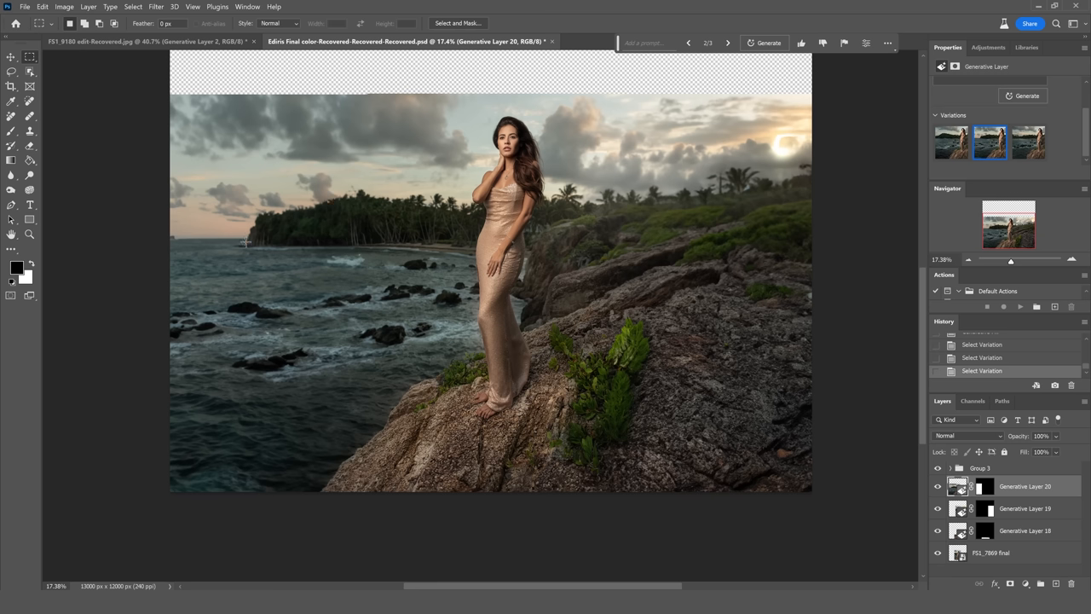
mouse_move(256, 237)
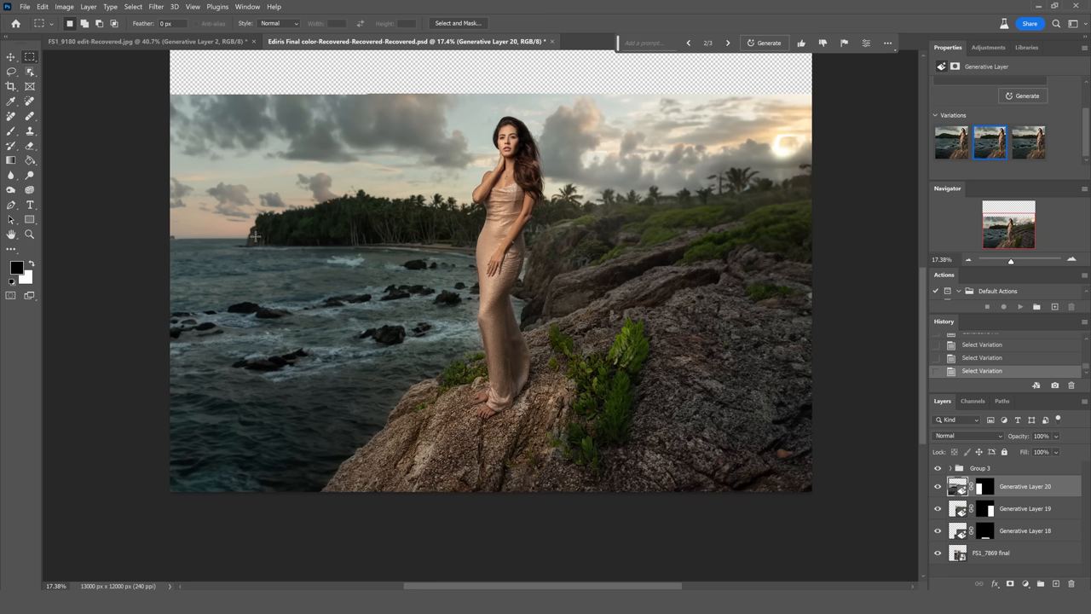
mouse_move(259, 239)
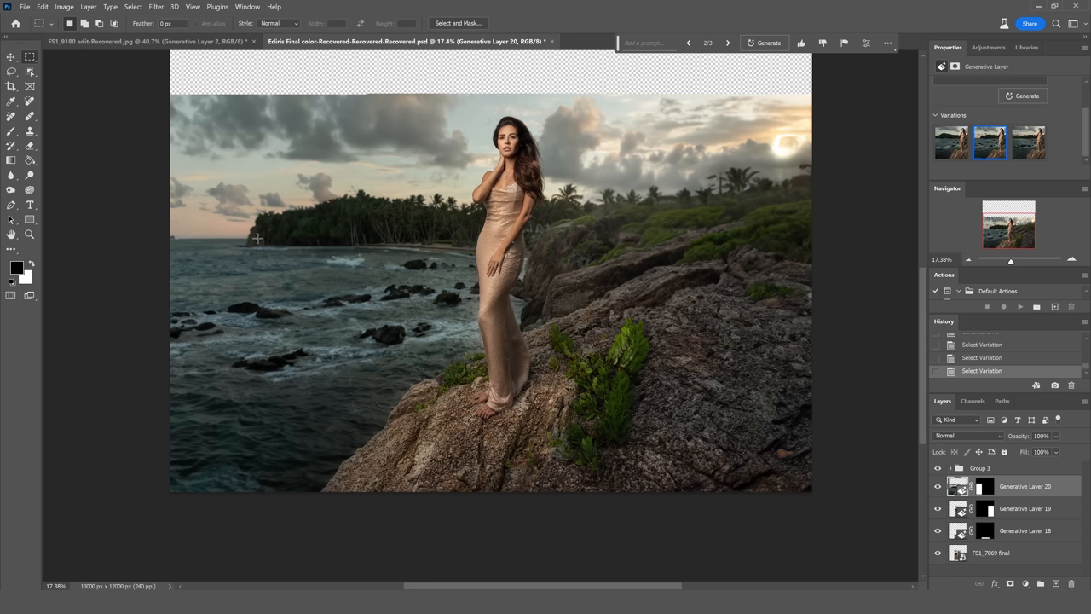
mouse_move(463, 223)
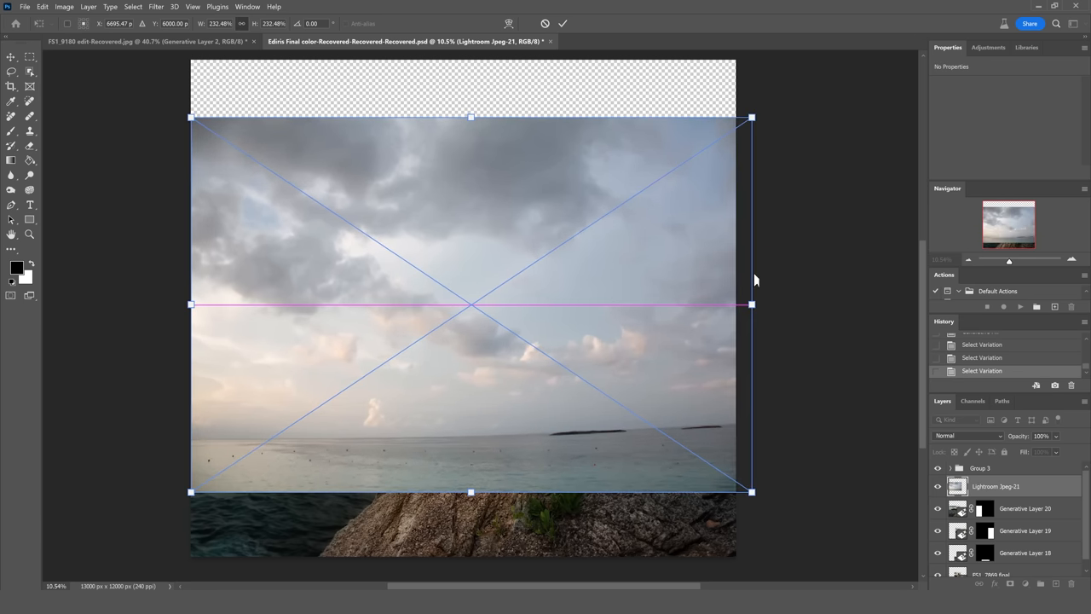
Step: Open the Edit menu to flip the placed cloudy sky layer horizontally
click(41, 6)
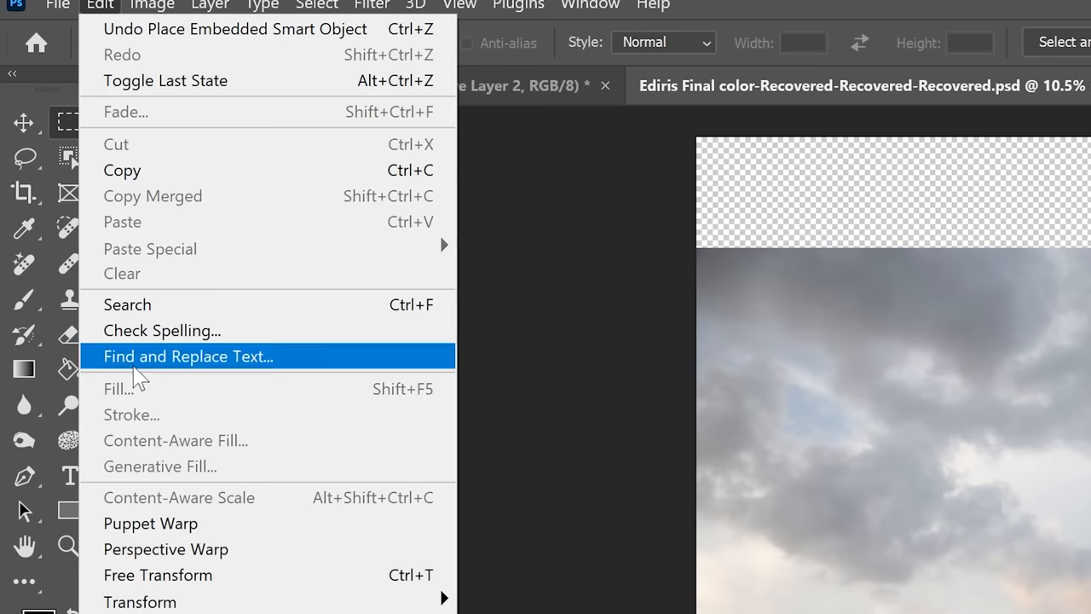
mouse_move(140, 601)
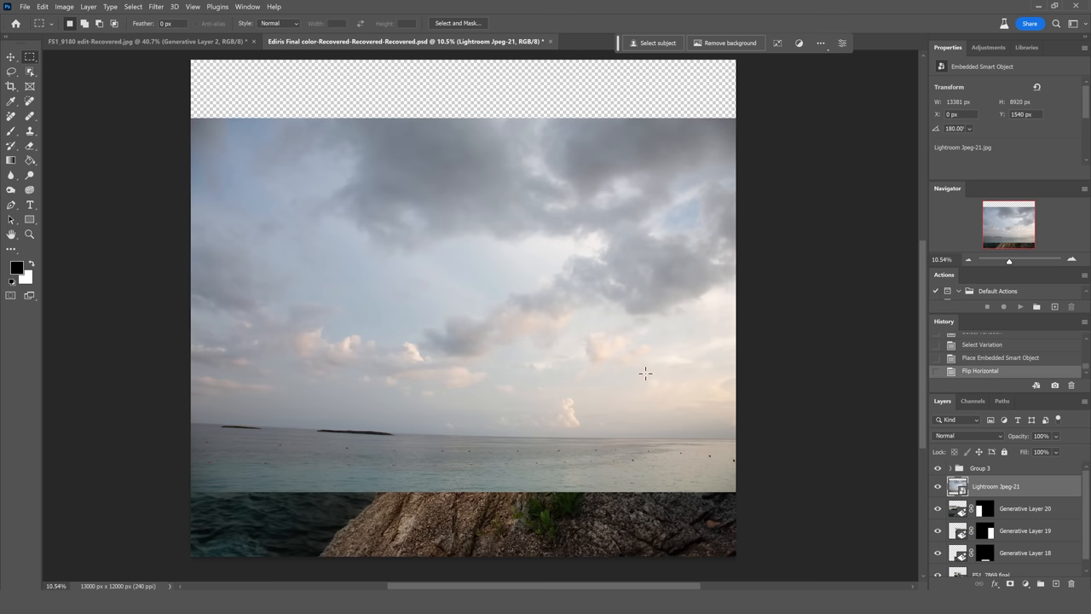
mouse_move(714, 369)
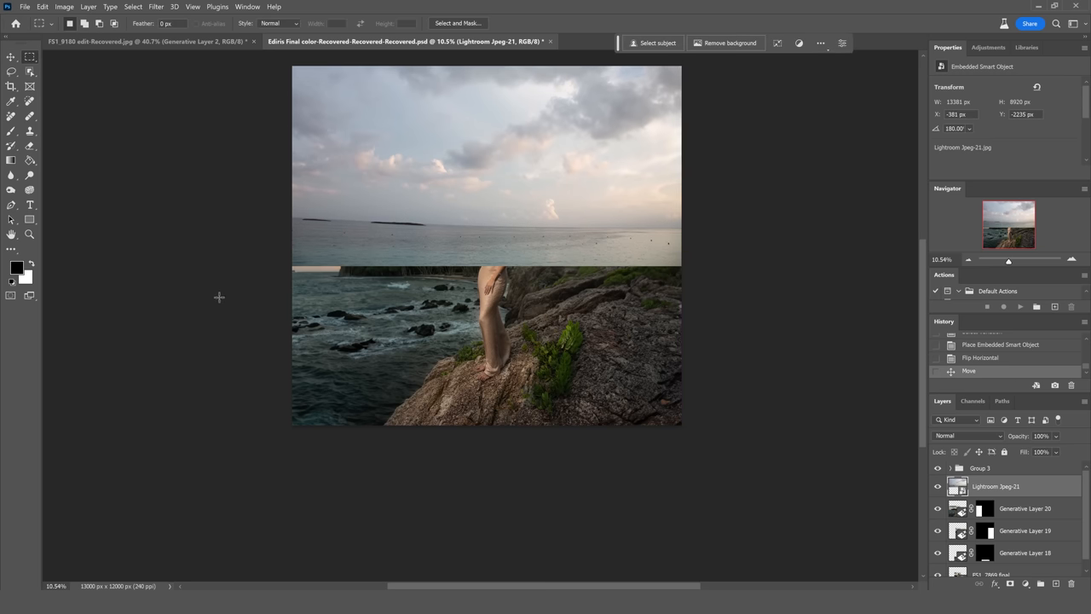
drag(292, 206, 681, 303)
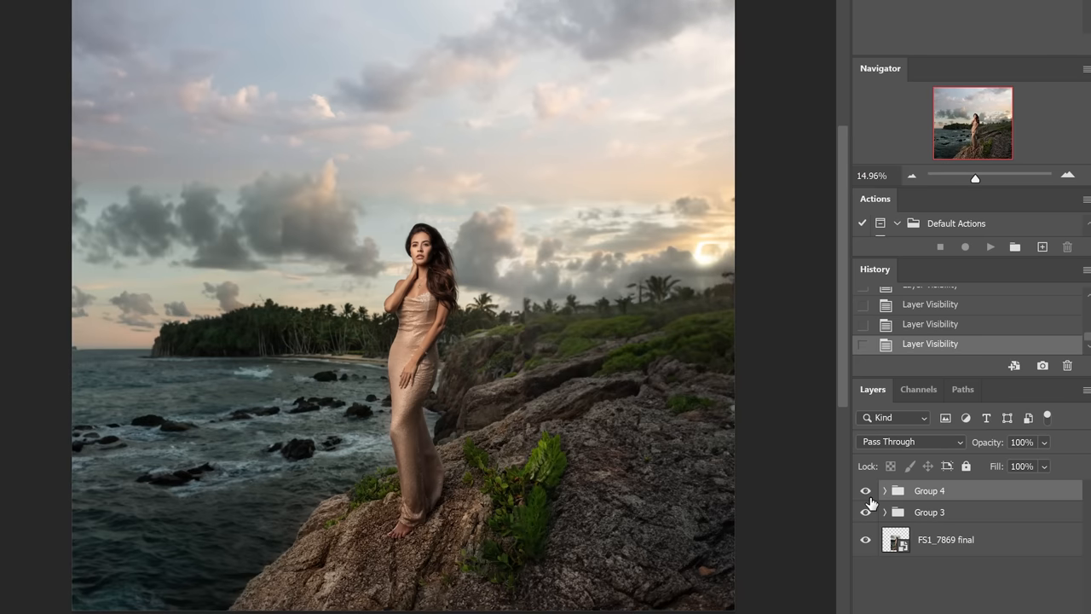
click(865, 490)
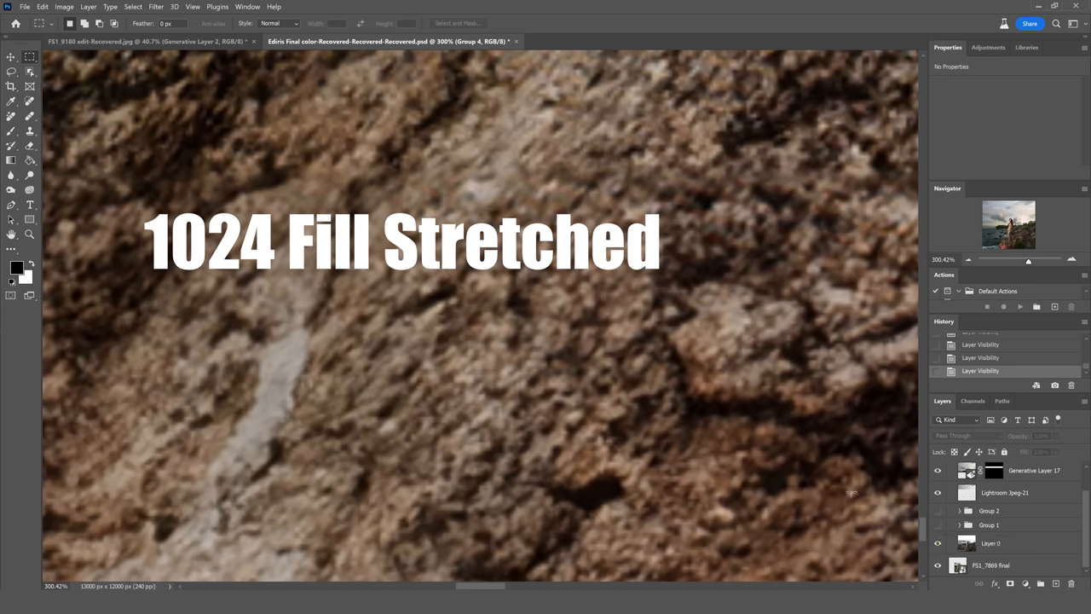
mouse_move(543, 392)
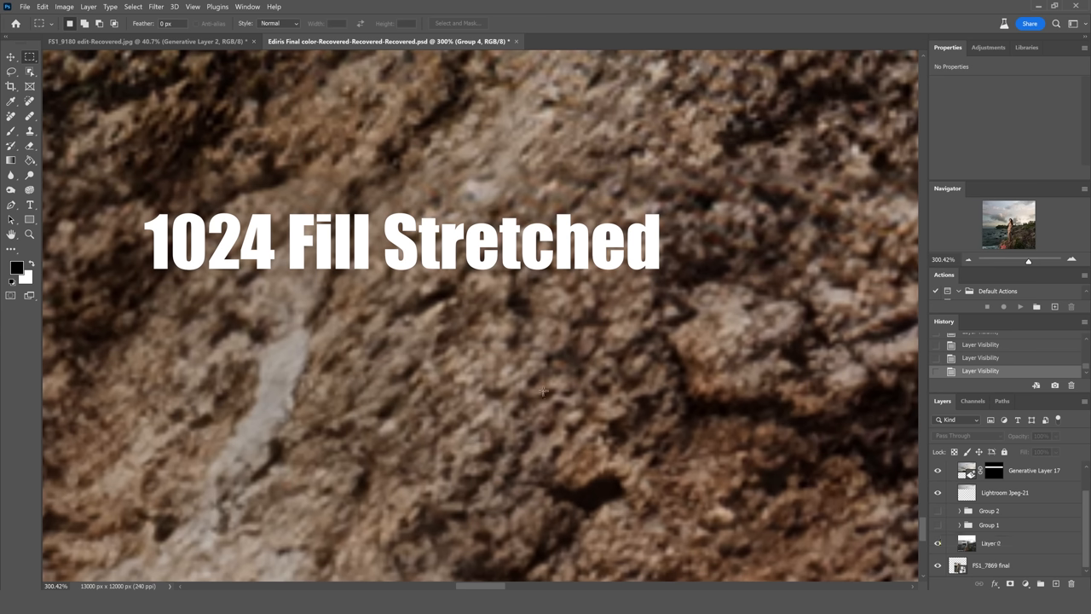
mouse_move(739, 412)
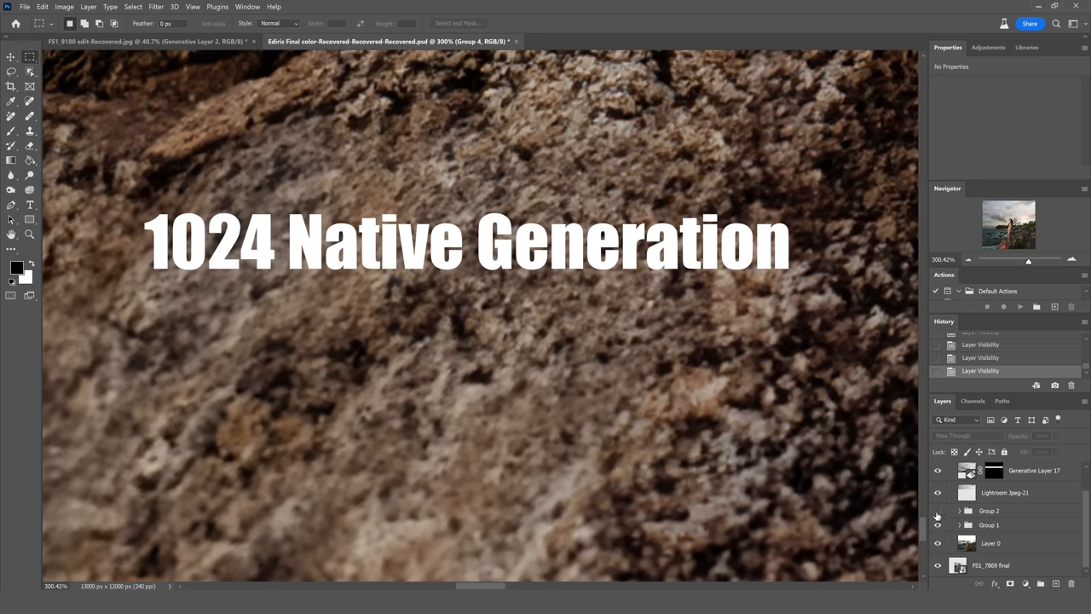
Step: Toggle Group 2 to contrast the soft generated rock with the sharper original detail
click(937, 510)
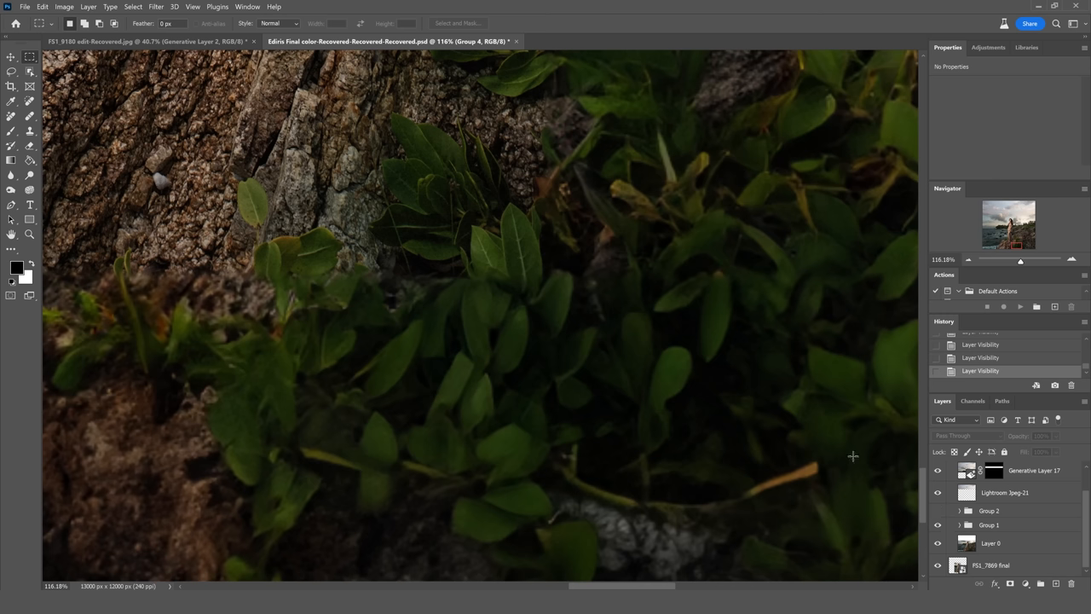
mouse_move(503, 253)
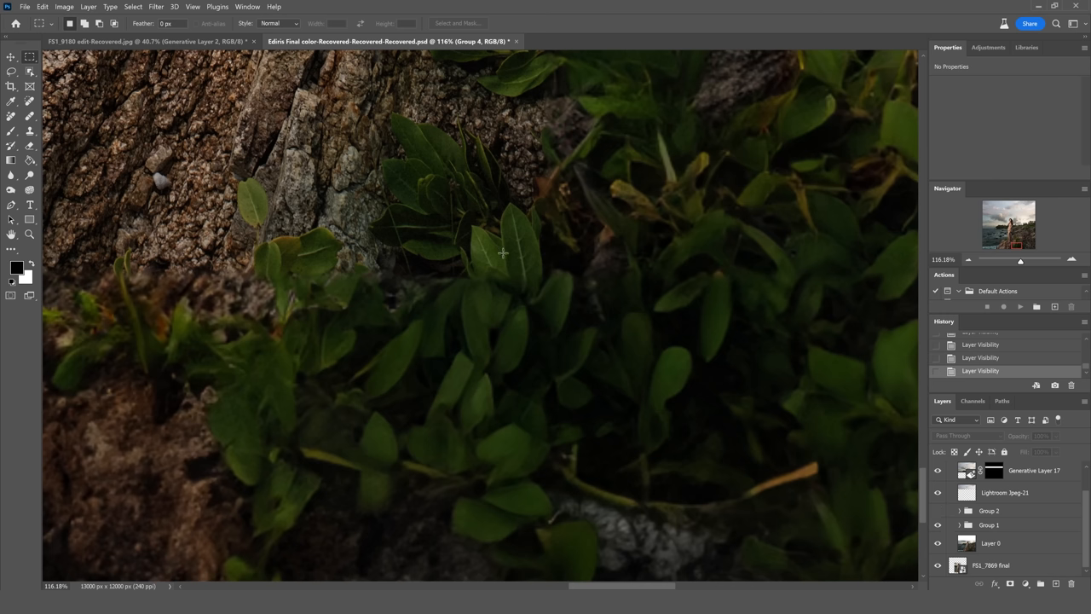
mouse_move(475, 297)
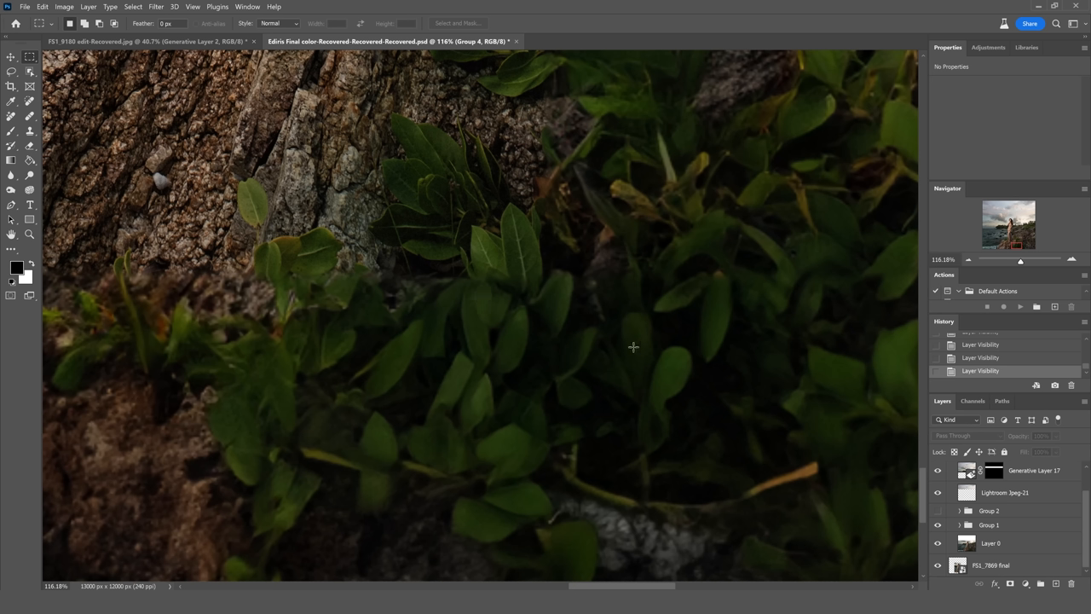
mouse_move(937, 514)
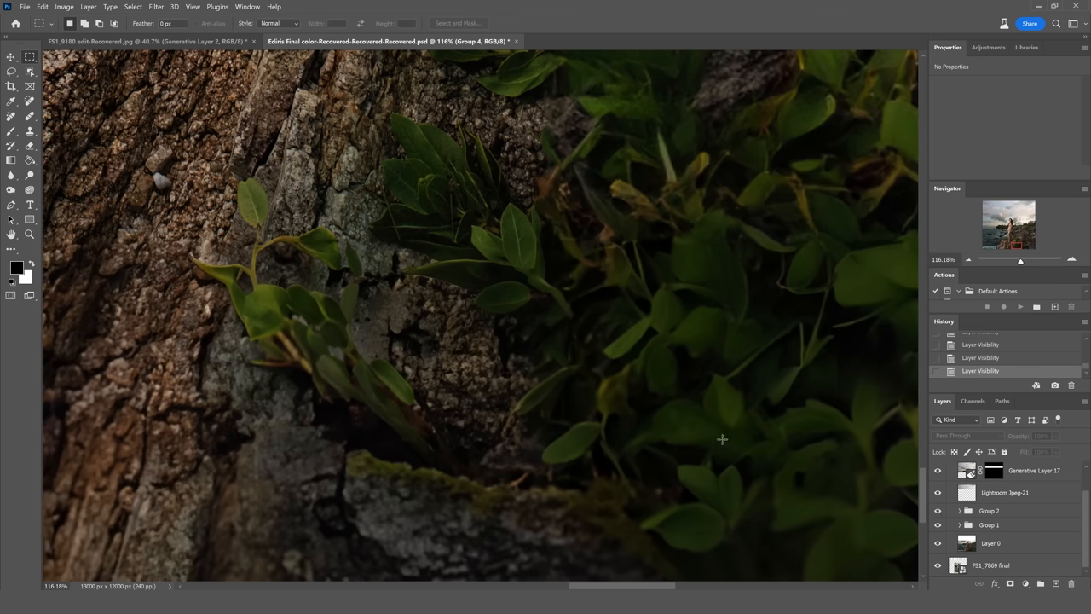
mouse_move(750, 440)
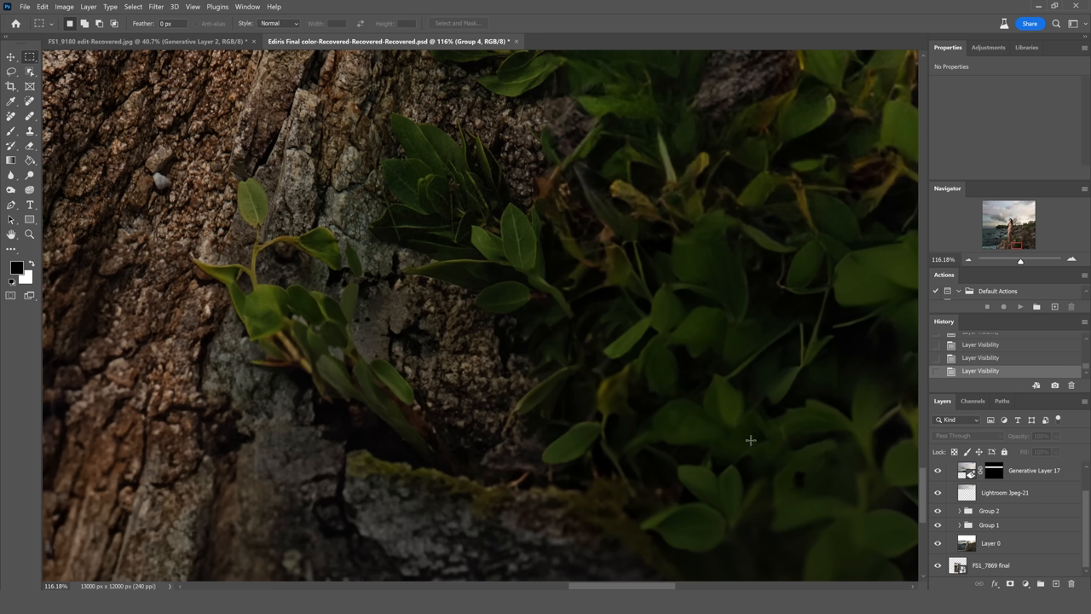
mouse_move(920, 479)
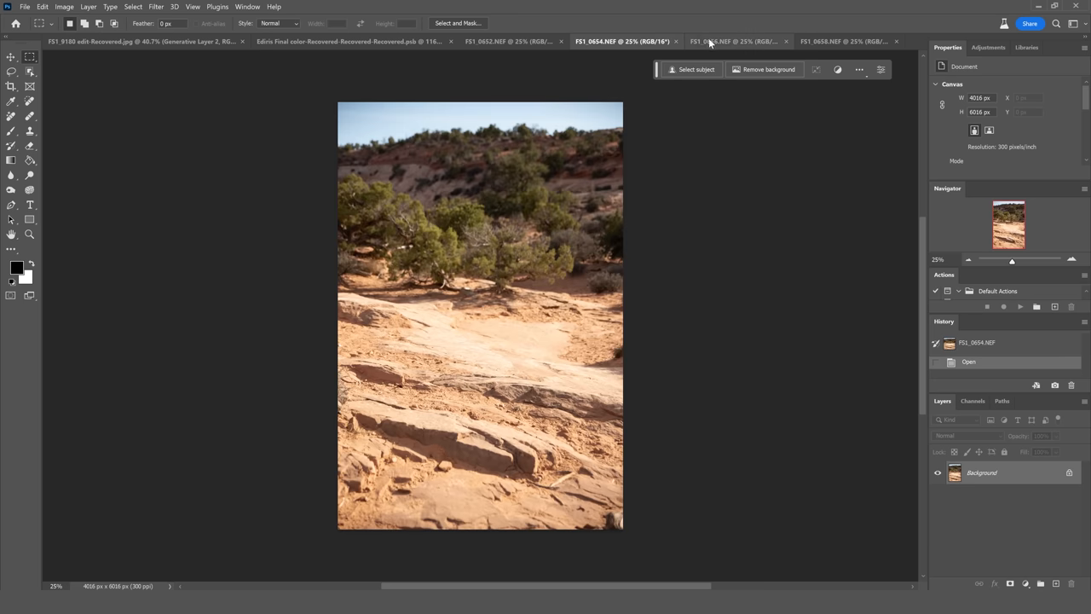
Step: Switch to the next desert backplate and flip the rightmost photo horizontally via Edit > Transform
click(843, 41)
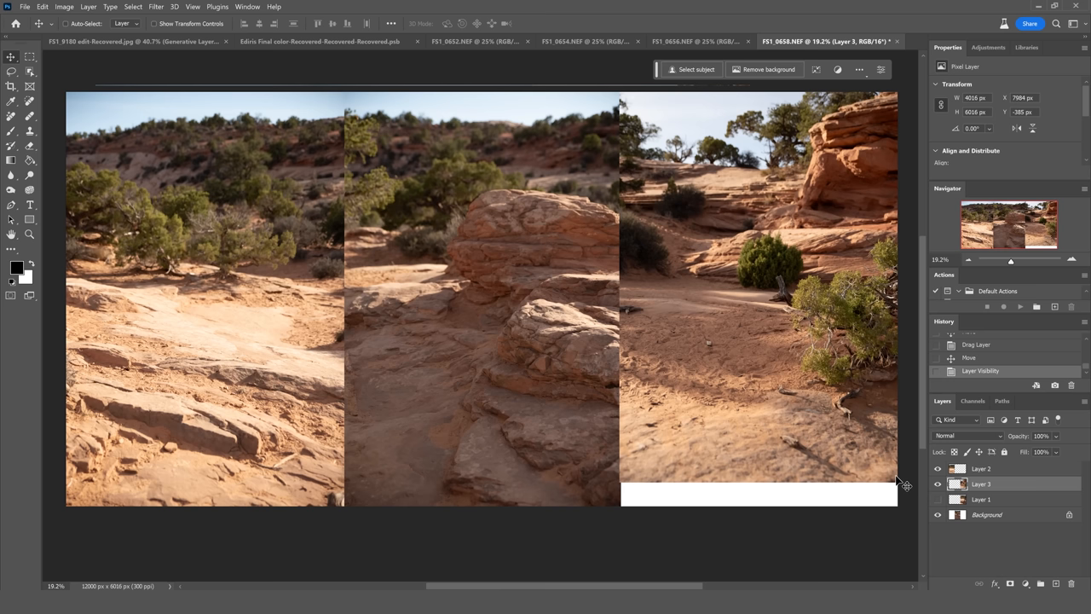
mouse_move(333, 320)
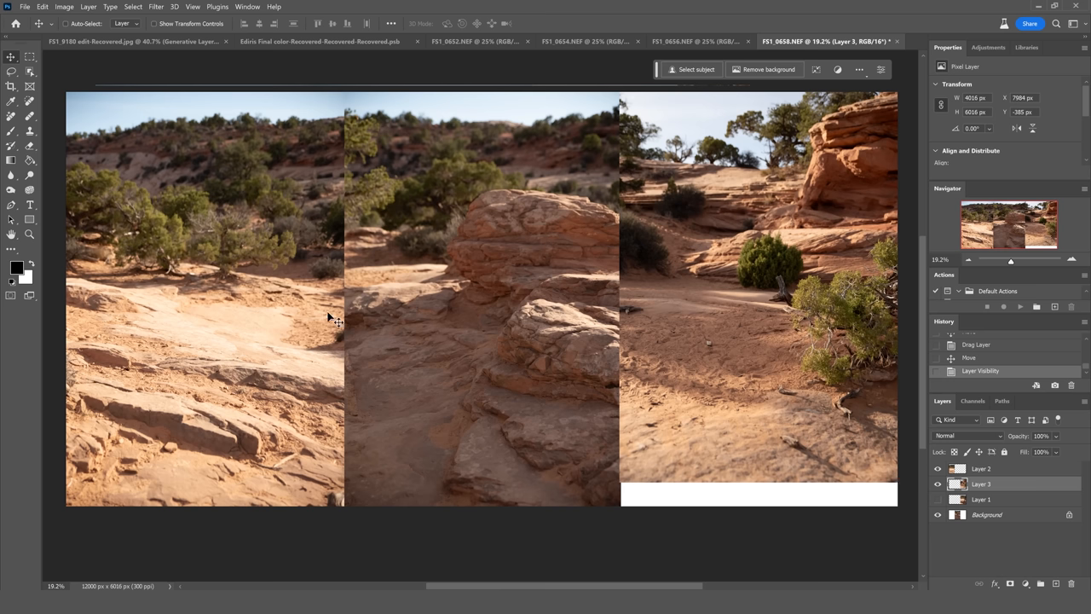
click(42, 6)
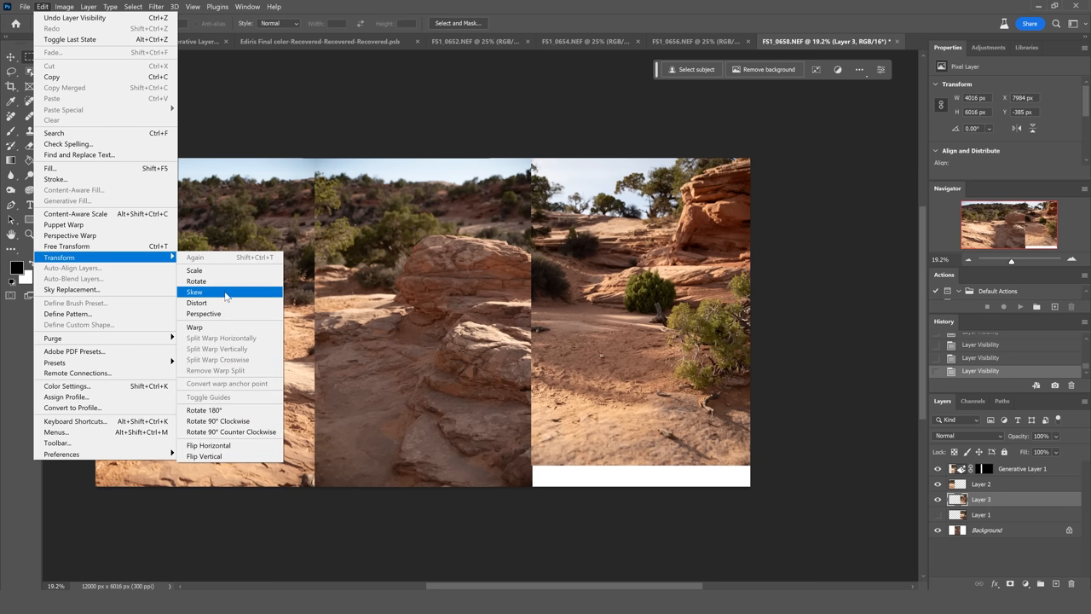
click(208, 445)
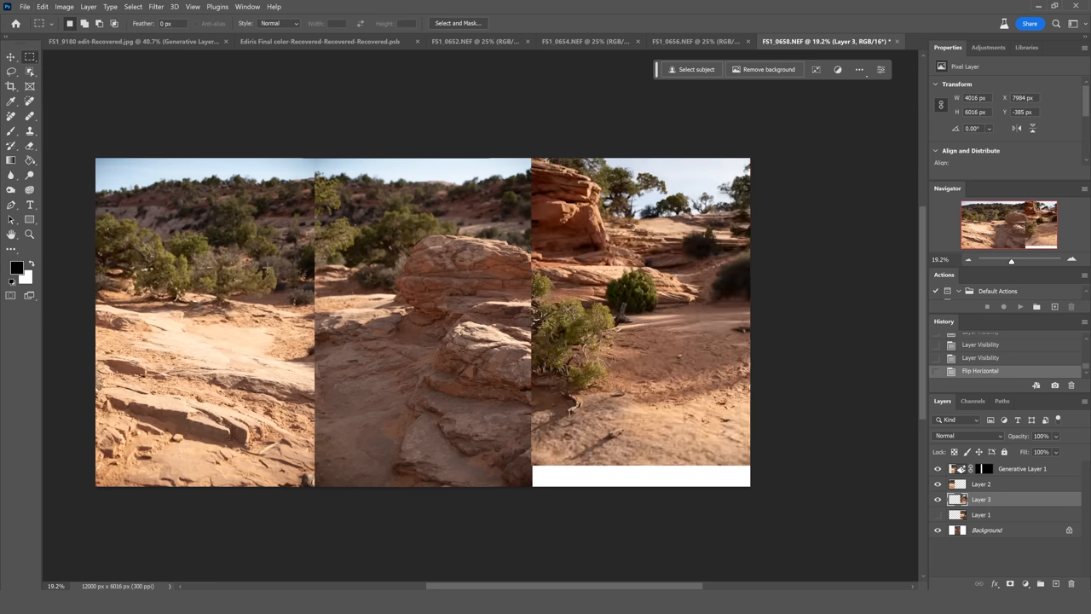
mouse_move(497, 222)
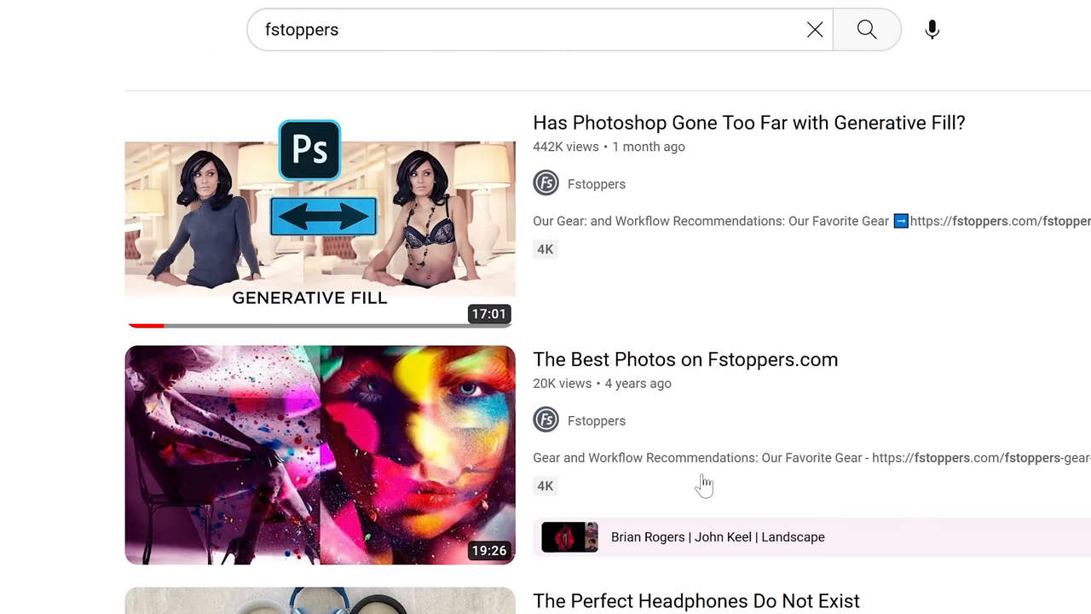
Step: Scroll through the Fstoppers tutorial store to the 15% 'YOUTUBE' discount code
scroll(down, 3)
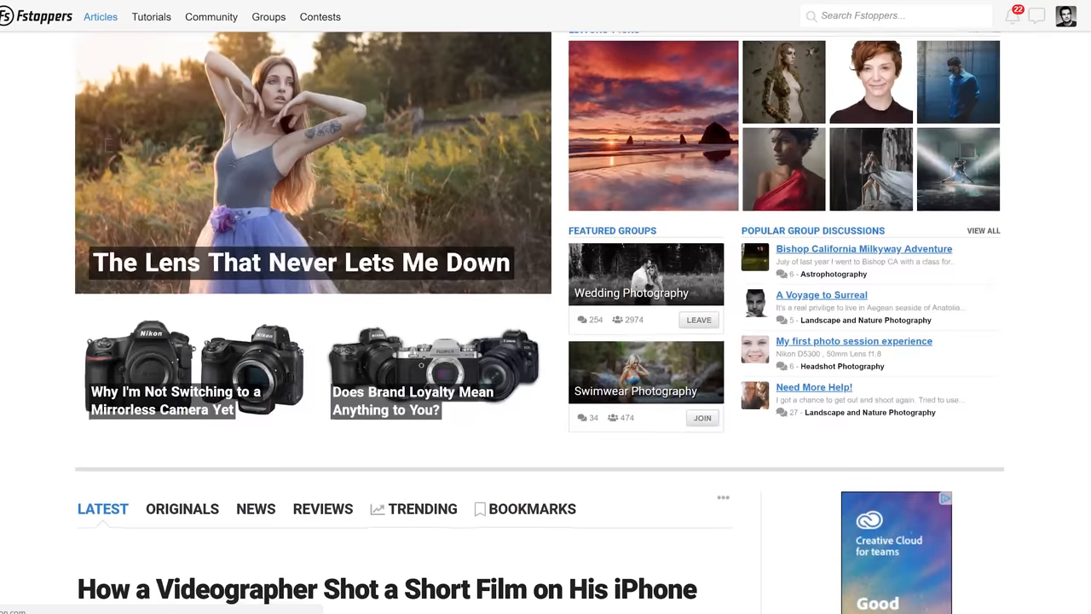
scroll(down, 3)
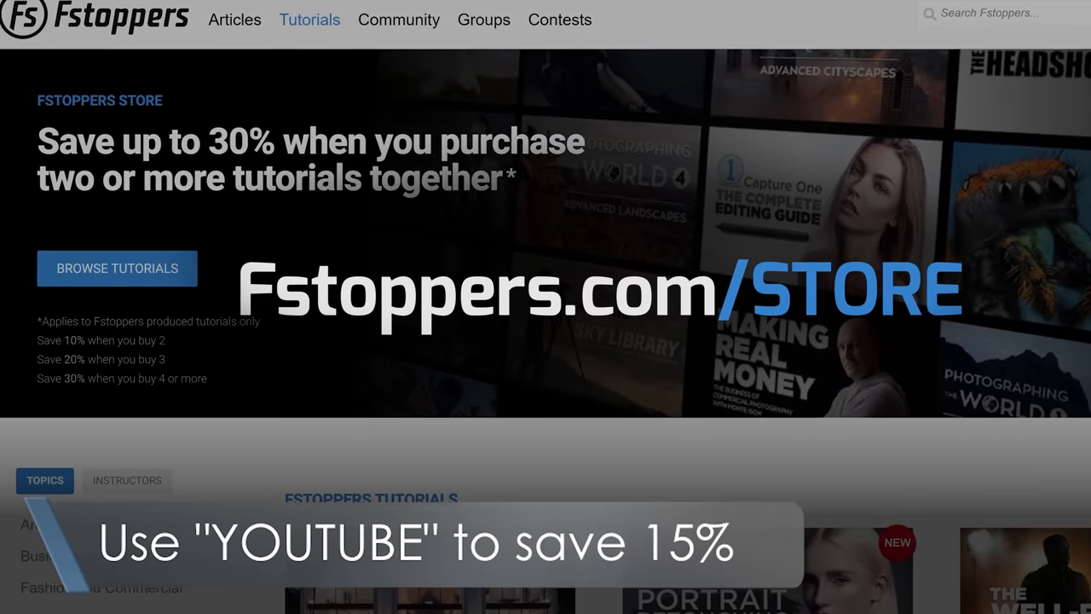
scroll(down, 3)
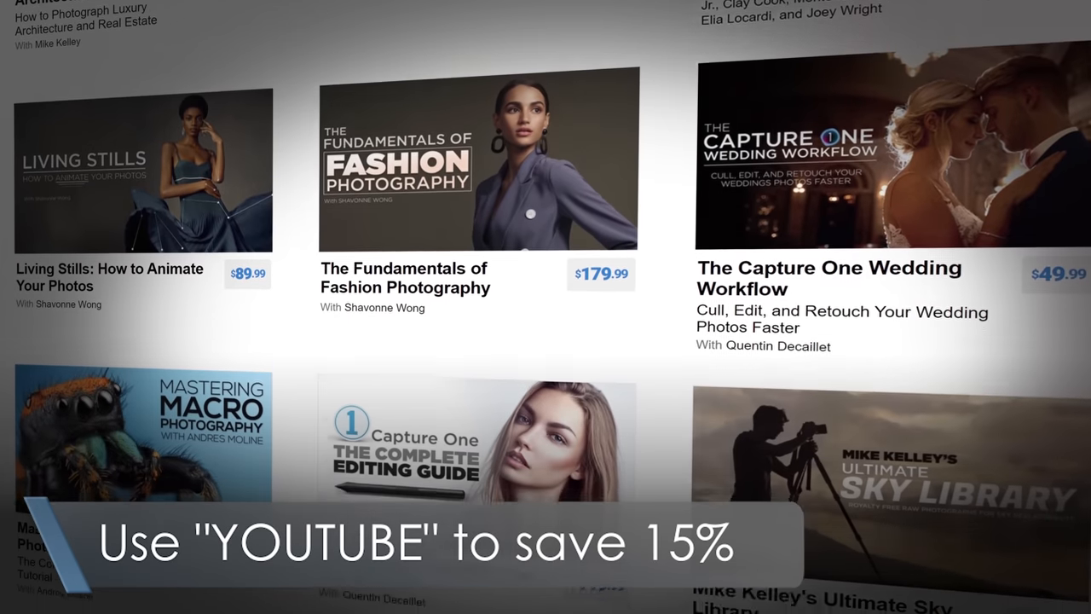
scroll(down, 3)
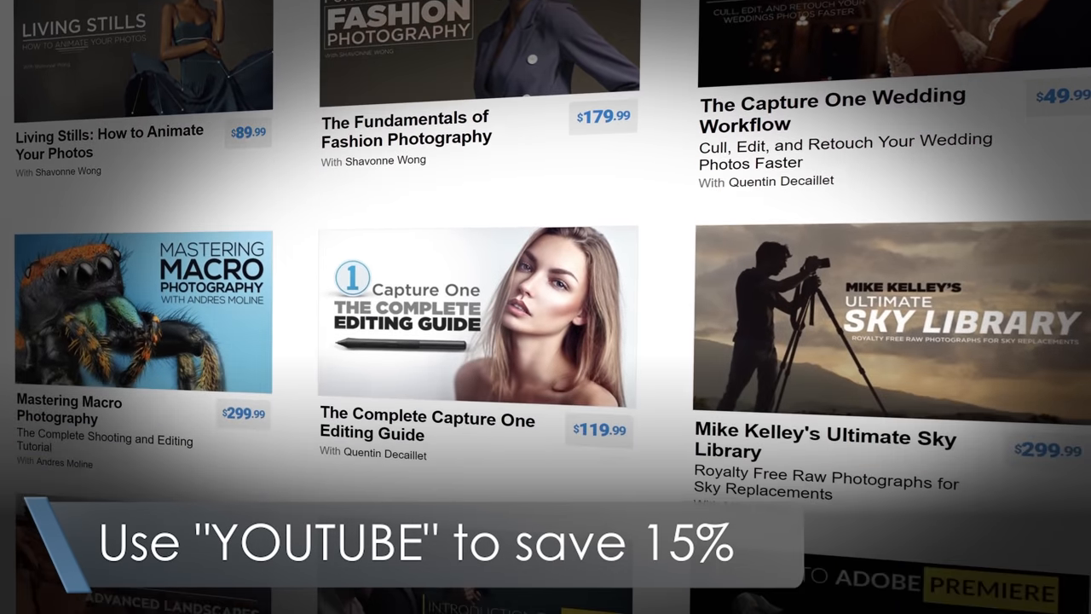